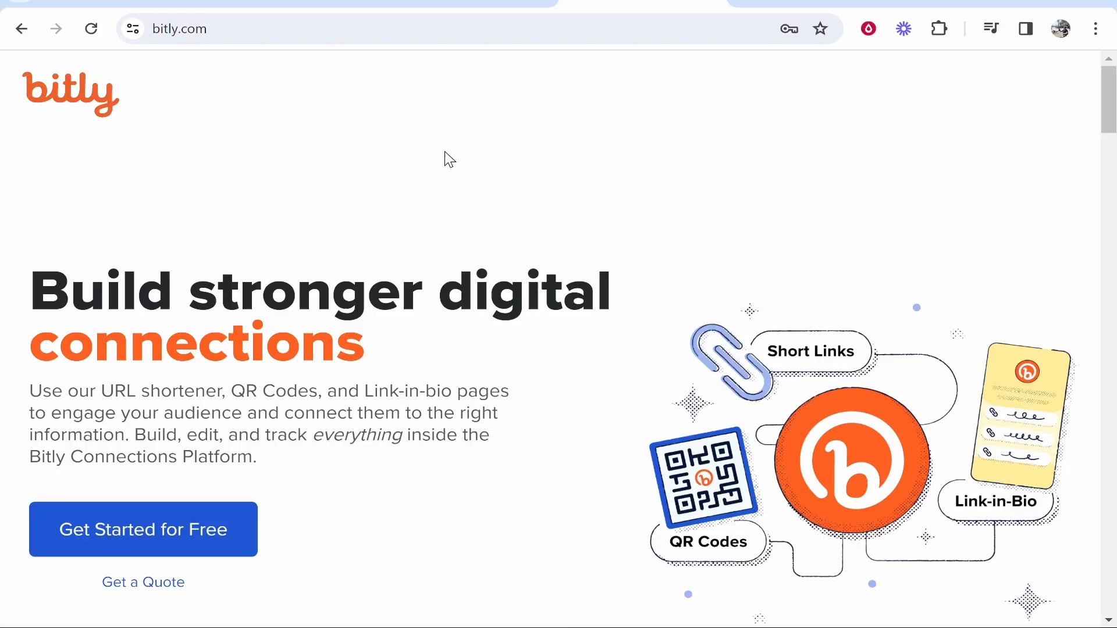
{"action": "mouse_move", "coordinate": [379, 327]}
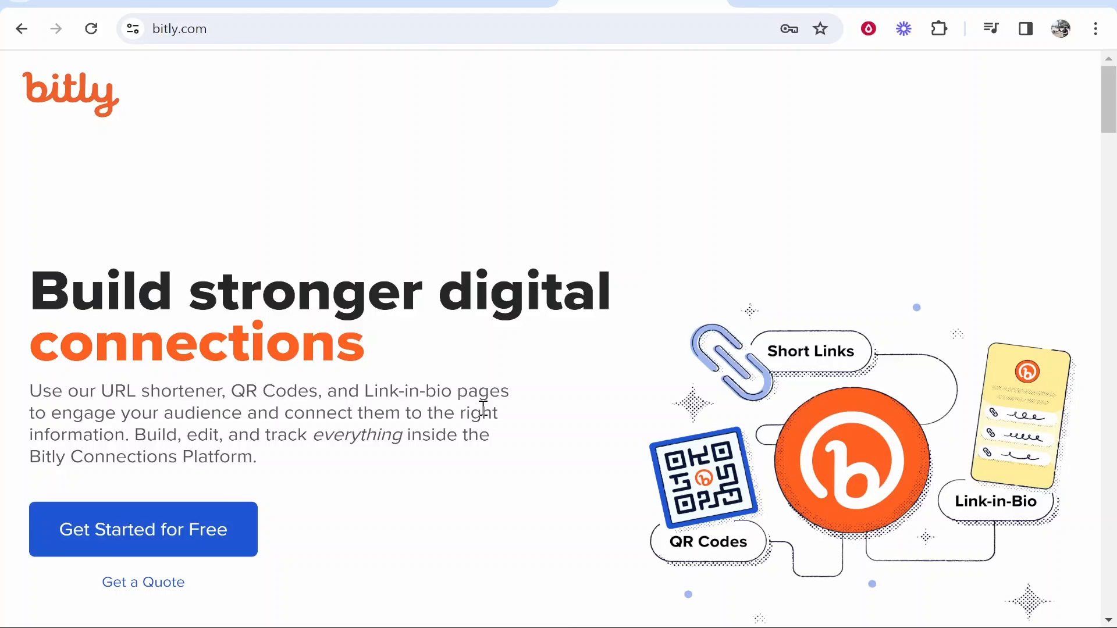
Step: Preview the QR Code and Link-in-bio options, then scroll to the Free-to-Premium plan cards
{"action": "scroll", "scroll_direction": "down", "scroll_amount": 3}
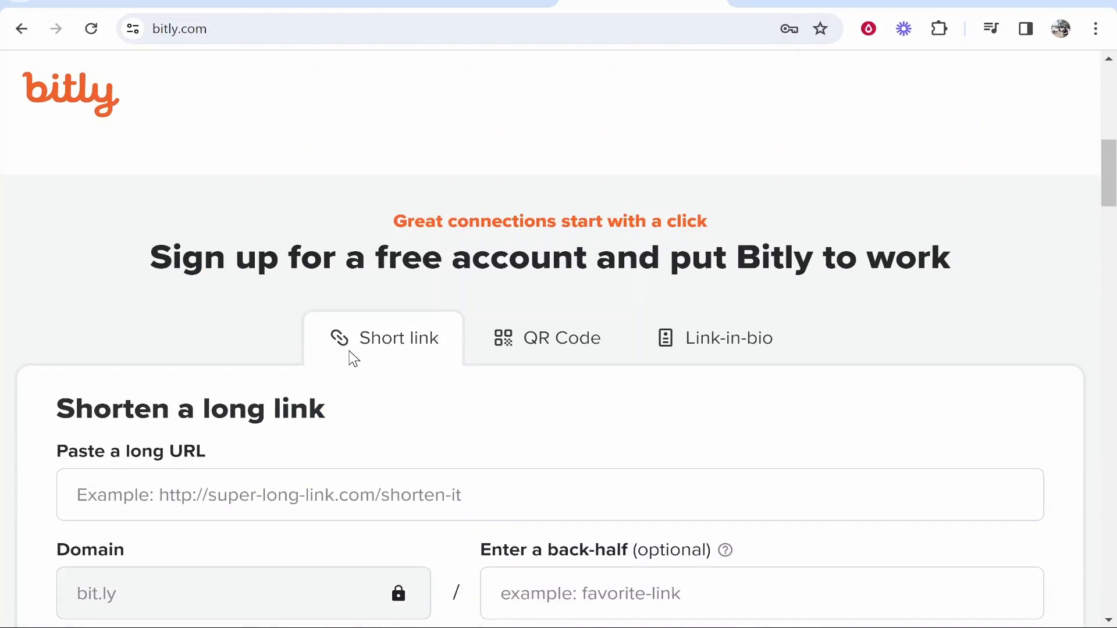
{"action": "scroll", "scroll_direction": "down", "scroll_amount": 3}
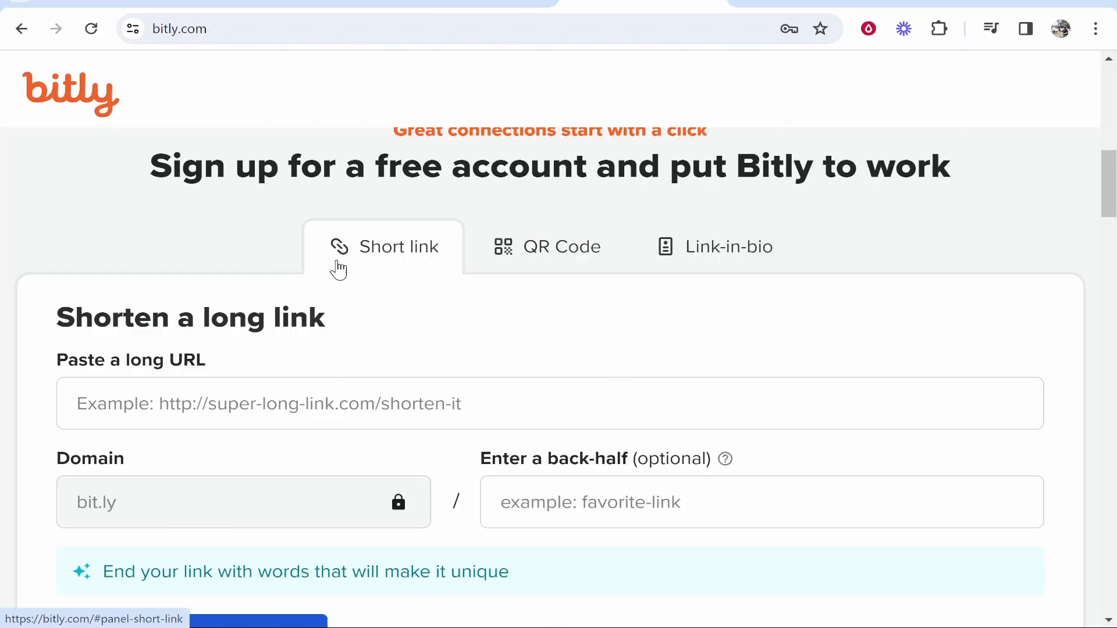
{"action": "scroll", "scroll_direction": "down", "scroll_amount": 3}
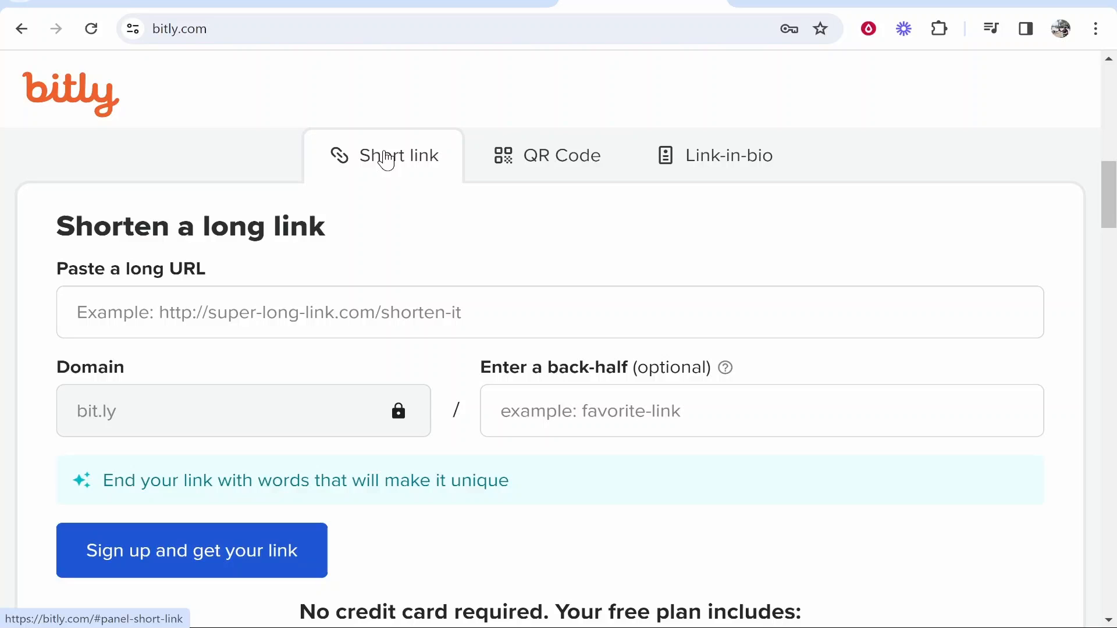
{"action": "left_click", "coordinate": [561, 155]}
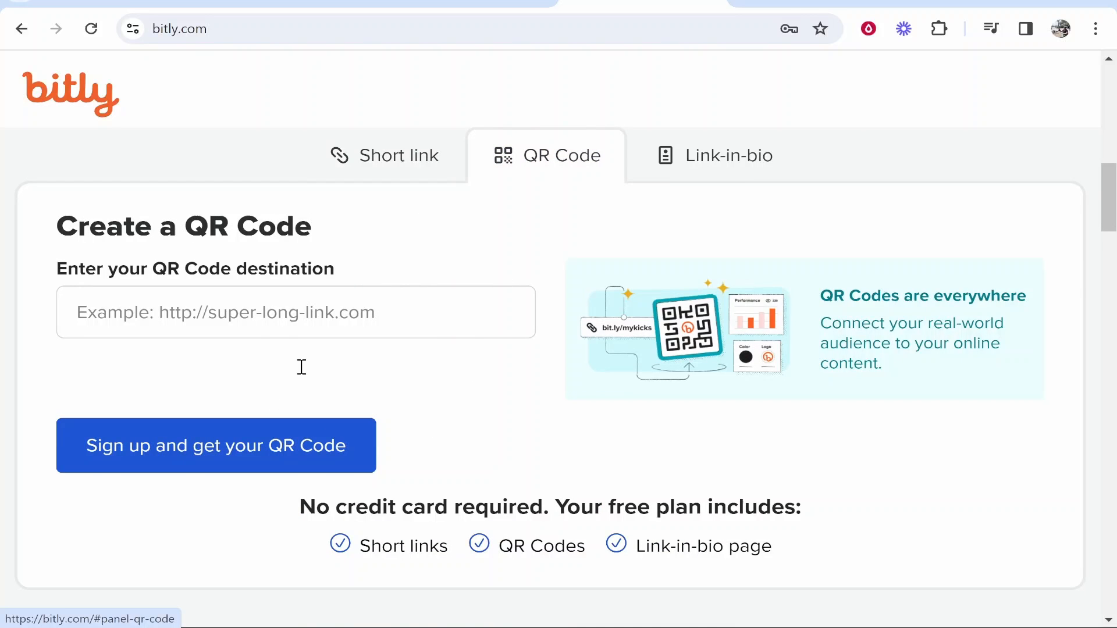
{"action": "left_click", "coordinate": [715, 155]}
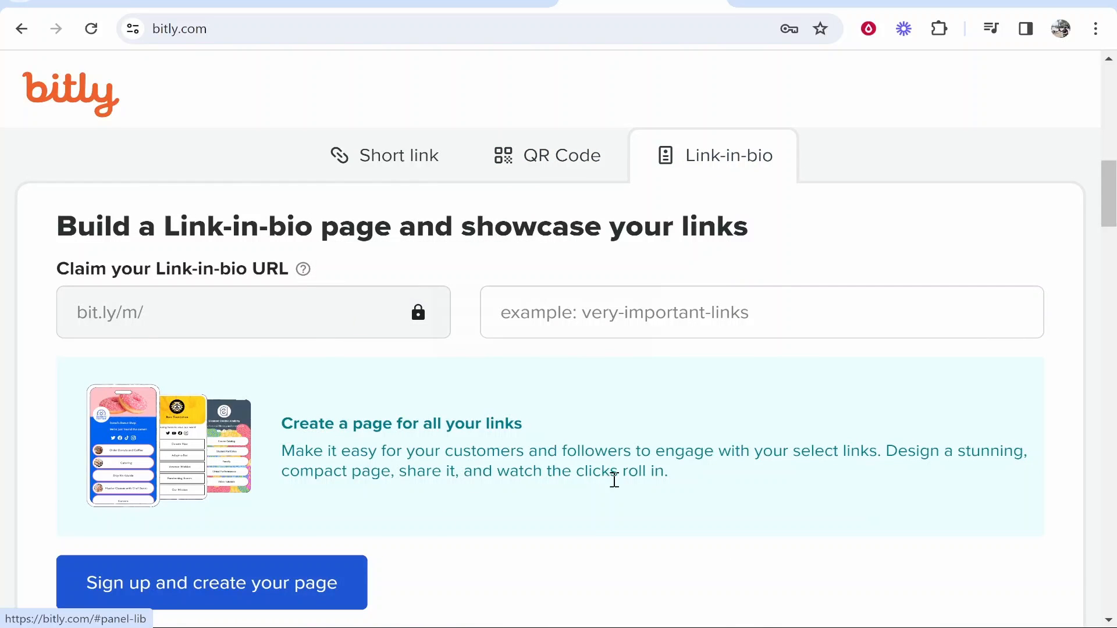
{"action": "mouse_move", "coordinate": [283, 419]}
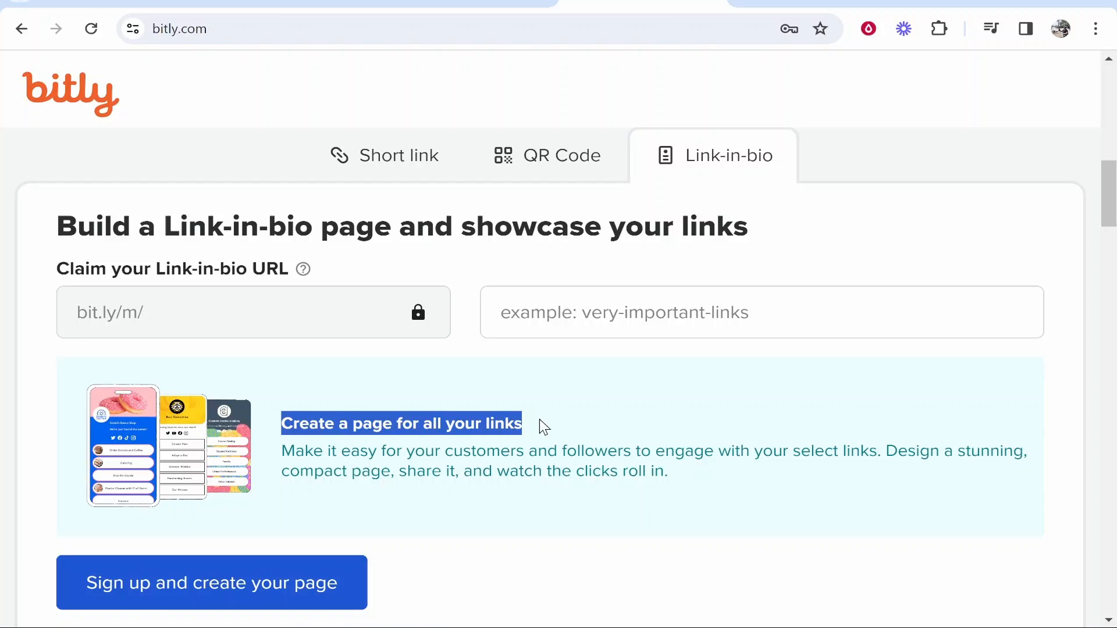
{"action": "left_click", "coordinate": [401, 155]}
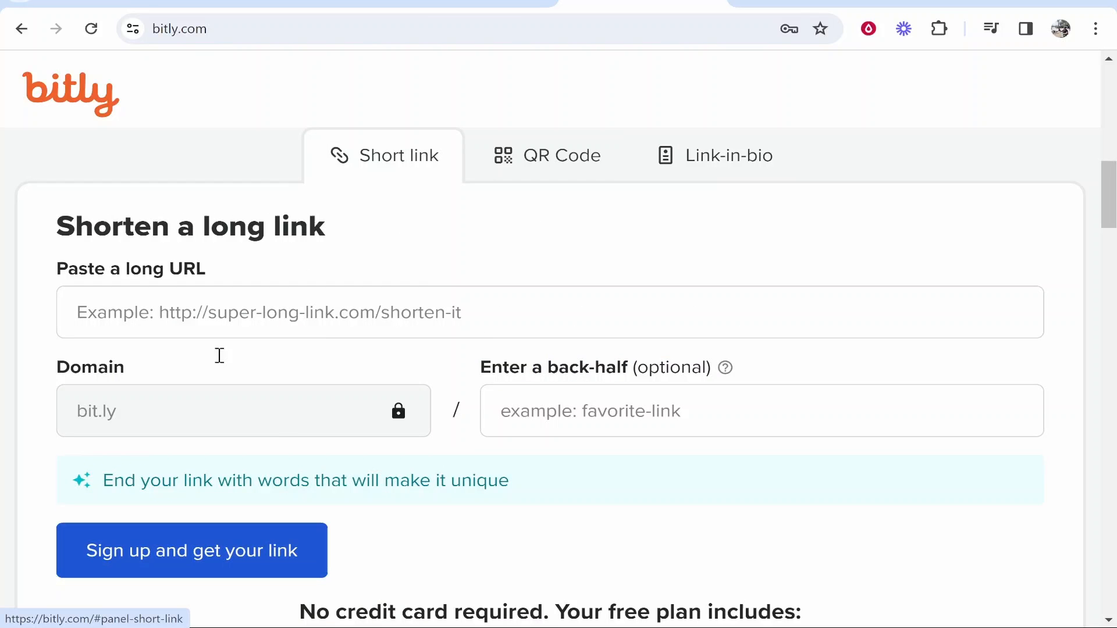
{"action": "scroll", "scroll_direction": "up", "scroll_amount": 3}
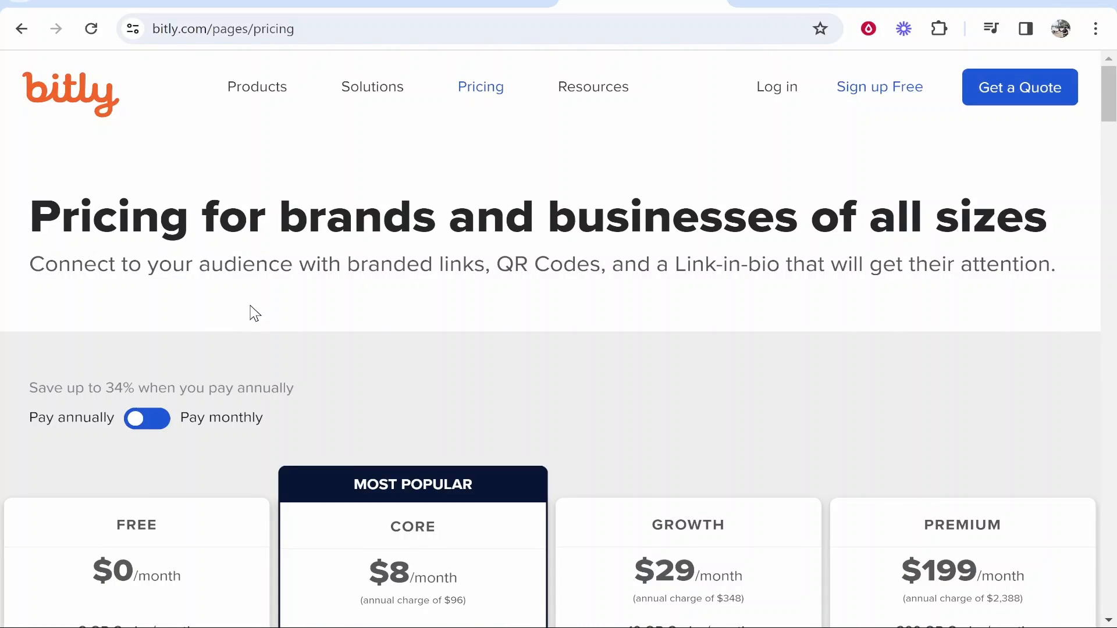
{"action": "scroll", "scroll_direction": "down", "scroll_amount": 3}
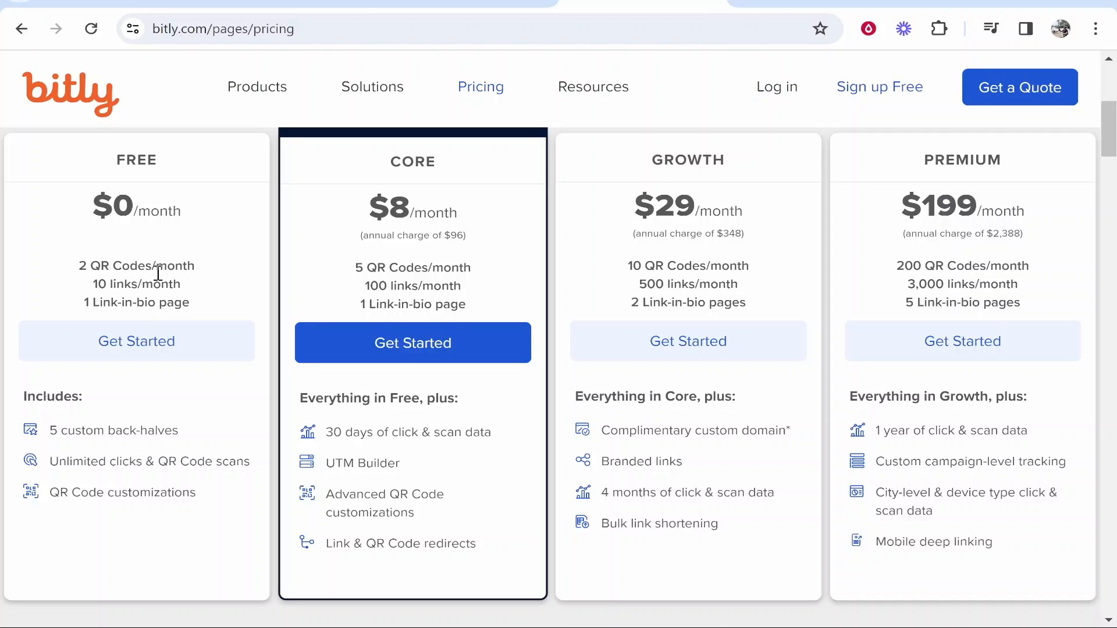
{"action": "mouse_move", "coordinate": [92, 293]}
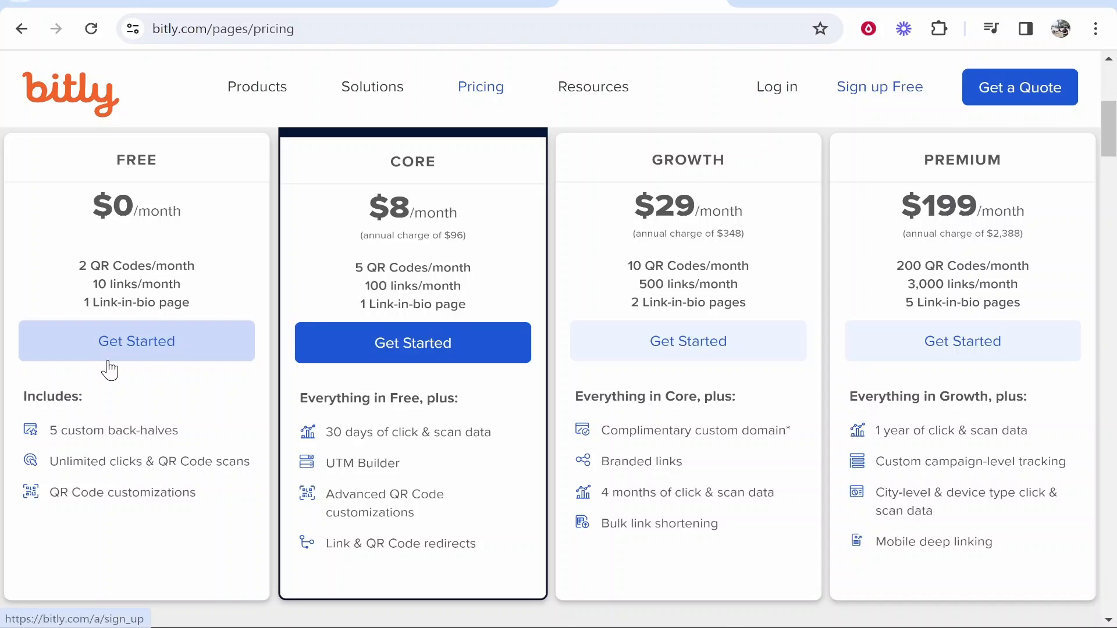
Step: Choose Get Started under the $0 Free plan and complete the sign-up form
{"action": "left_click", "coordinate": [136, 342]}
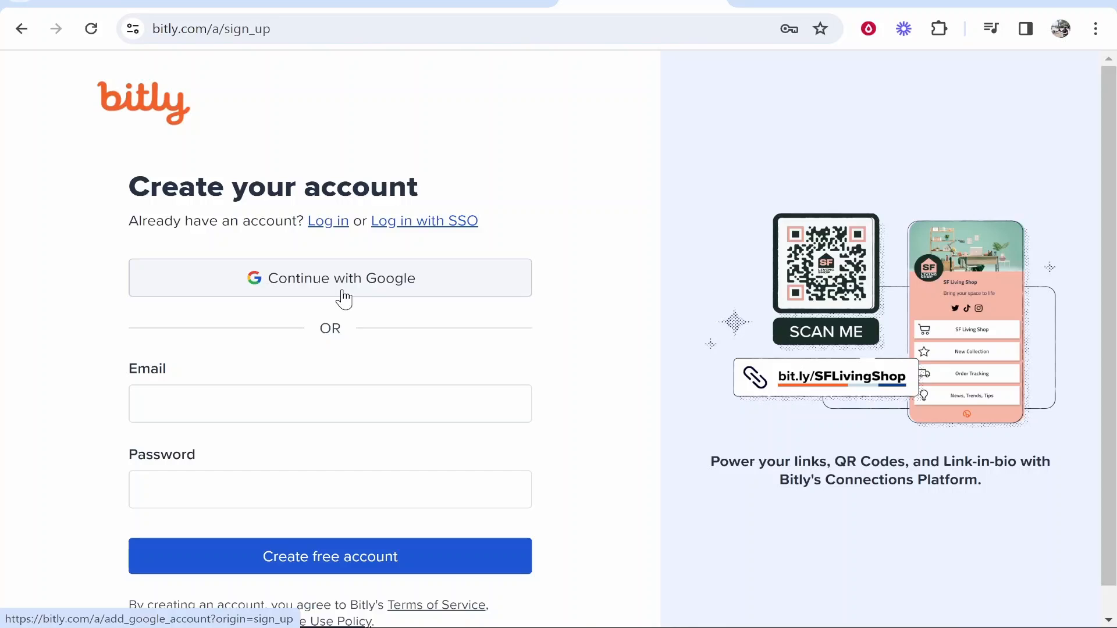
{"action": "scroll", "scroll_direction": "down", "scroll_amount": 3}
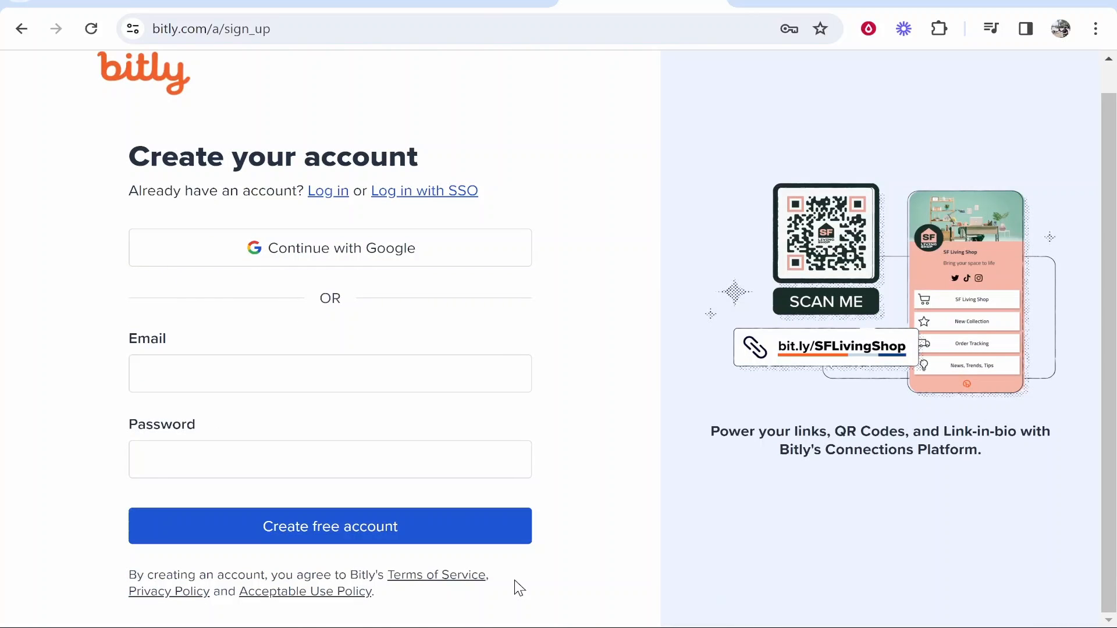
{"action": "left_click", "coordinate": [330, 525]}
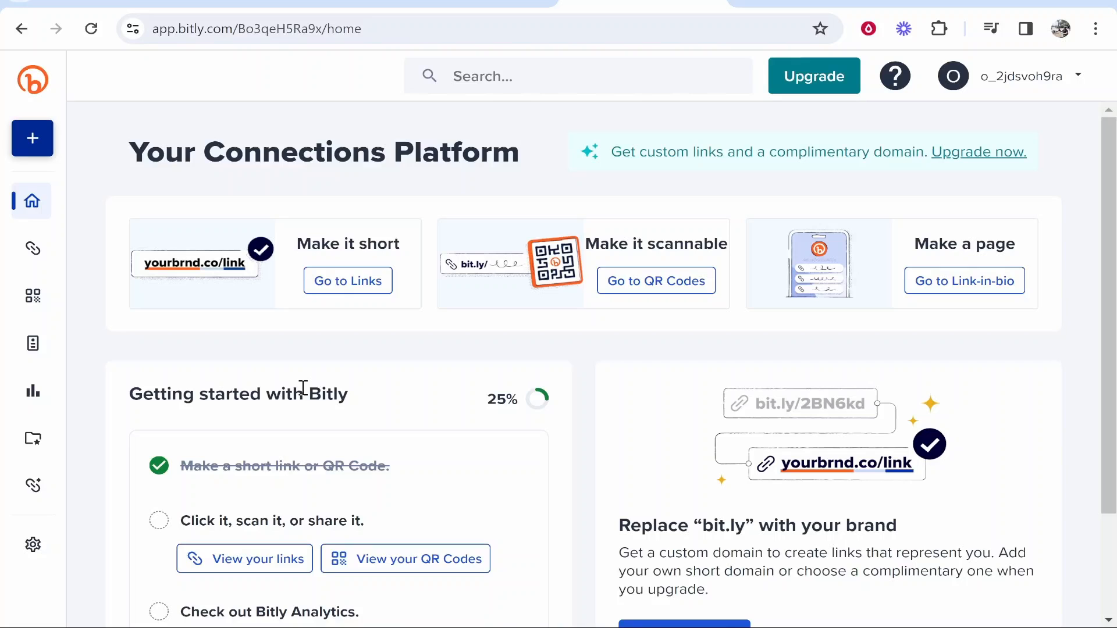
{"action": "scroll", "scroll_direction": "down", "scroll_amount": 3}
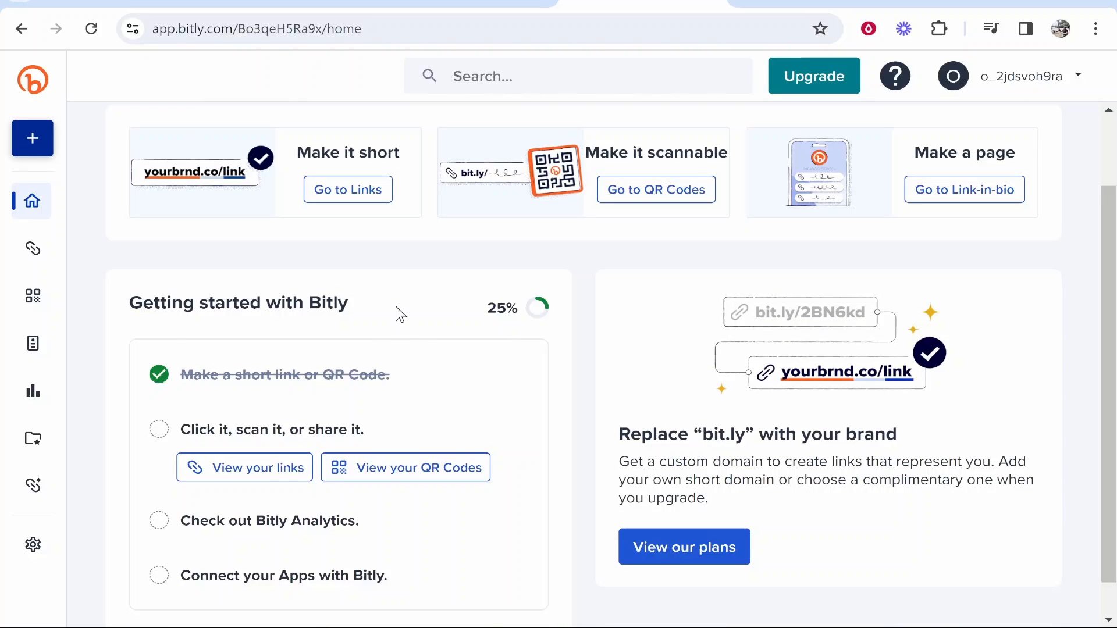
{"action": "scroll", "scroll_direction": "up", "scroll_amount": 3}
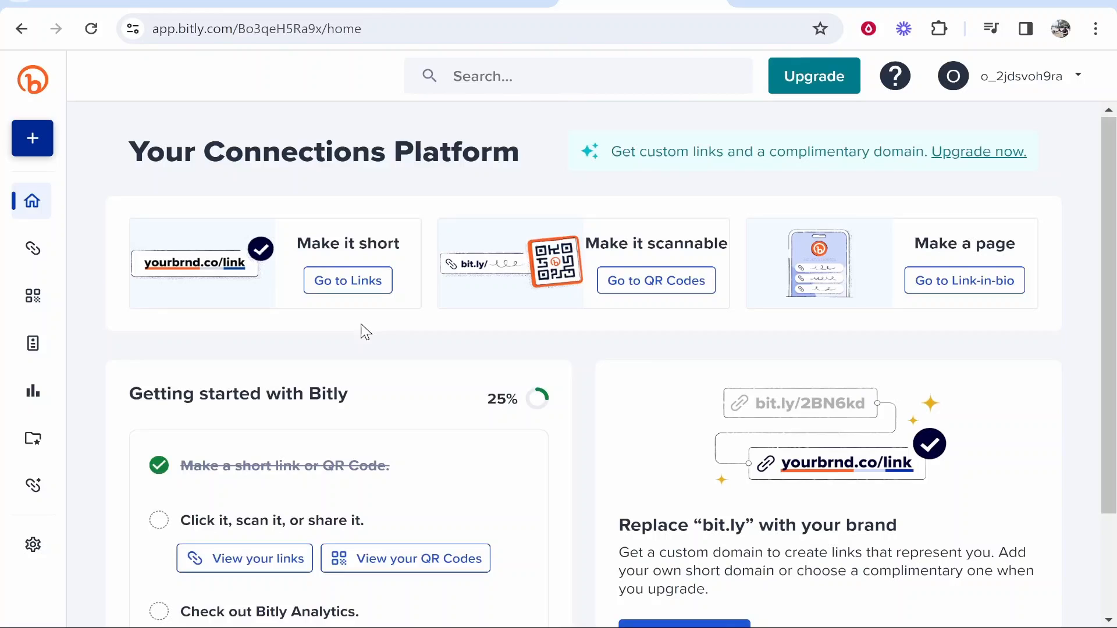
{"action": "mouse_move", "coordinate": [121, 272]}
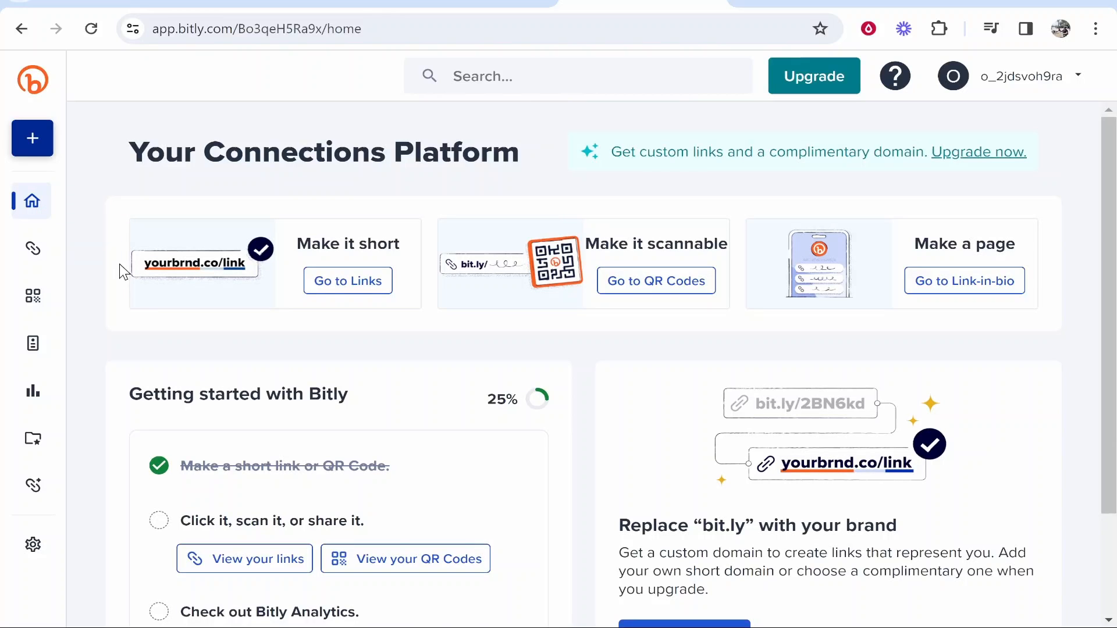
{"action": "mouse_move", "coordinate": [32, 247]}
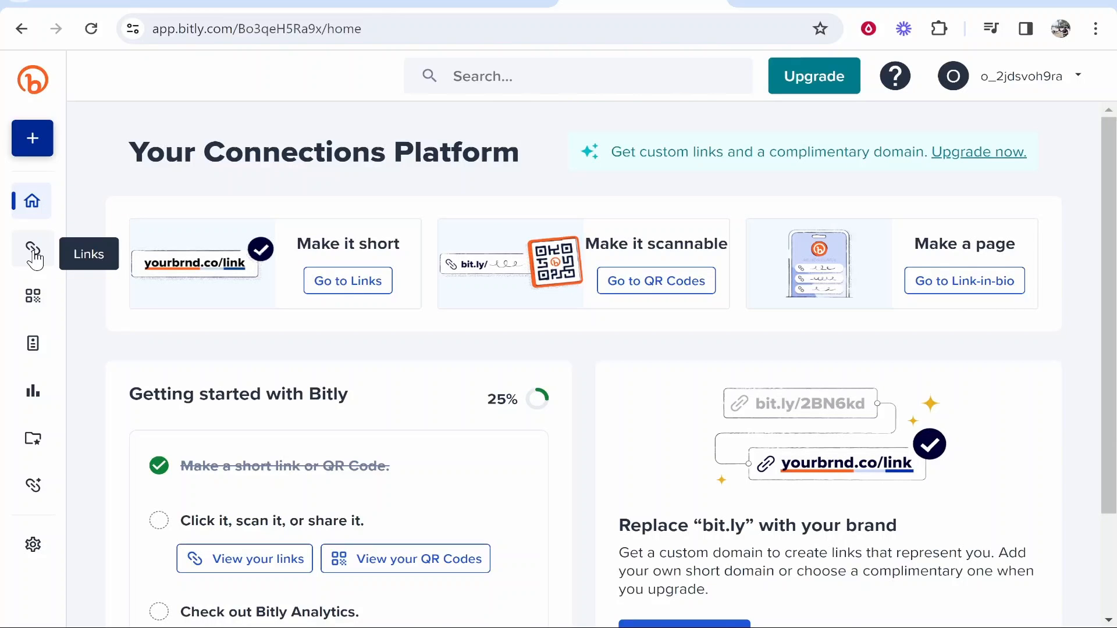
Step: Show the Links page listing bit.ly/KnowledgeBaseChannel
{"action": "left_click", "coordinate": [32, 250]}
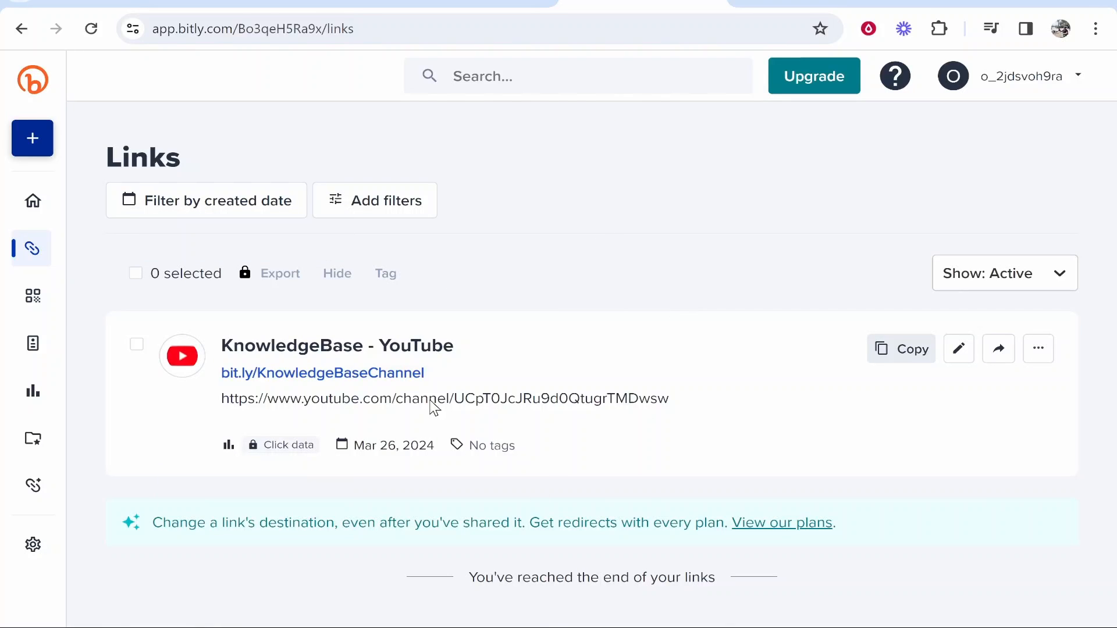
{"action": "mouse_move", "coordinate": [228, 444]}
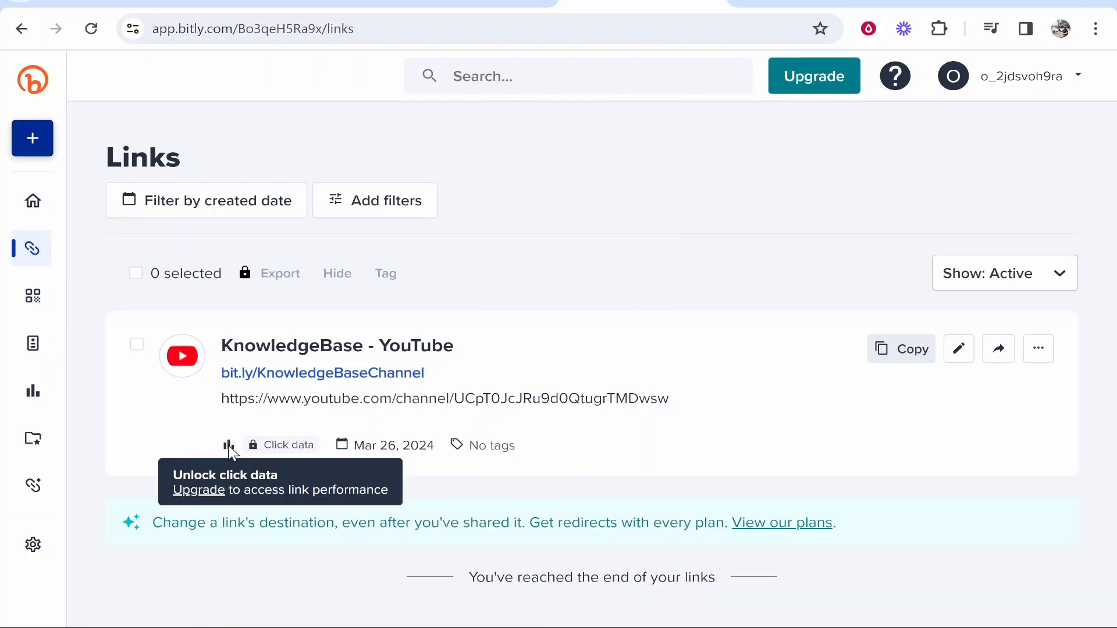
{"action": "mouse_move", "coordinate": [704, 262]}
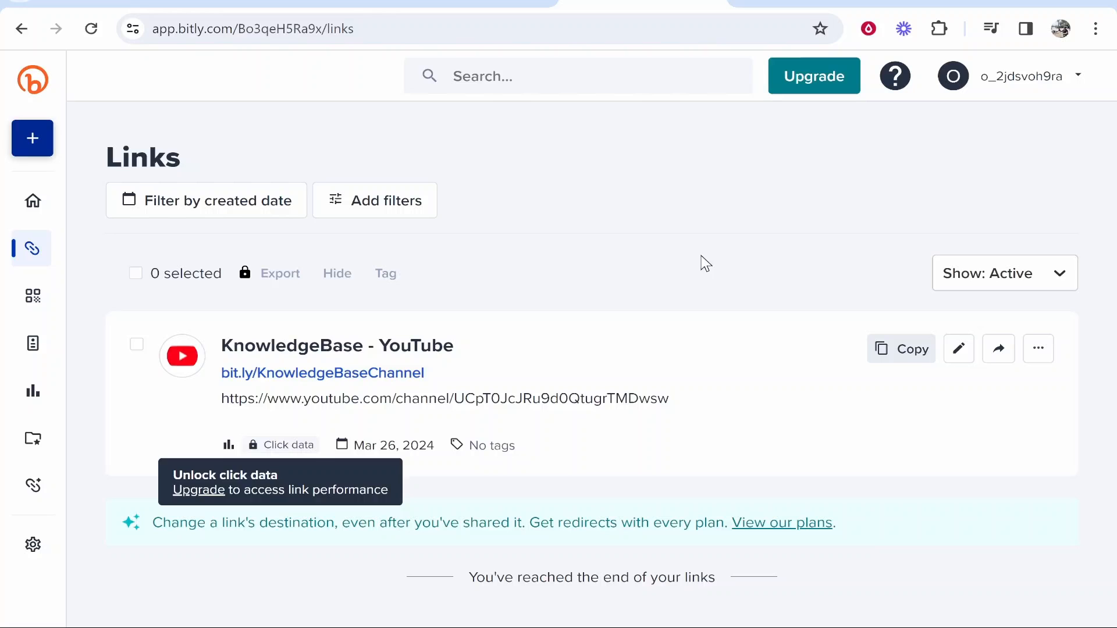
{"action": "mouse_move", "coordinate": [32, 138]}
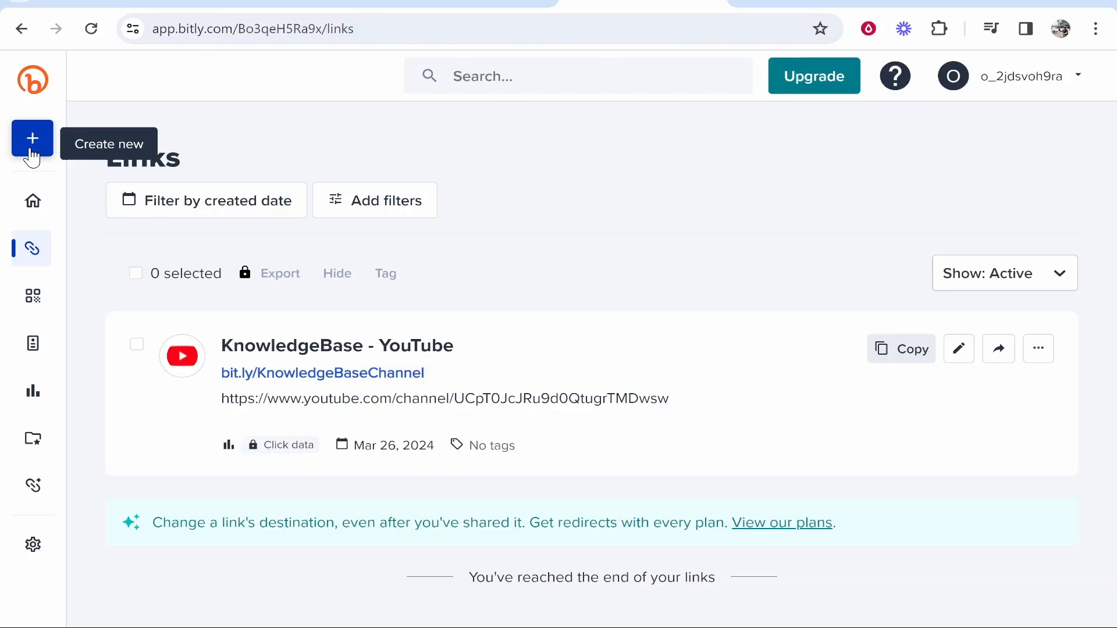
Step: Create a new link using the YouTube channel URL as destination, scrolling to Ways to share
{"action": "left_click", "coordinate": [32, 139]}
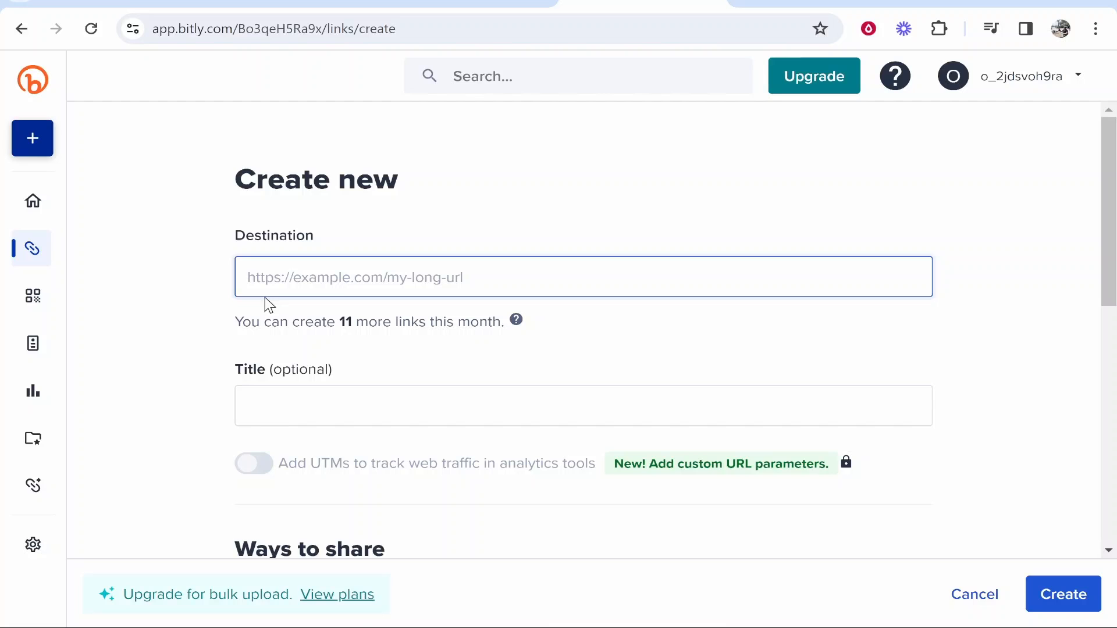
{"action": "left_click", "coordinate": [310, 29]}
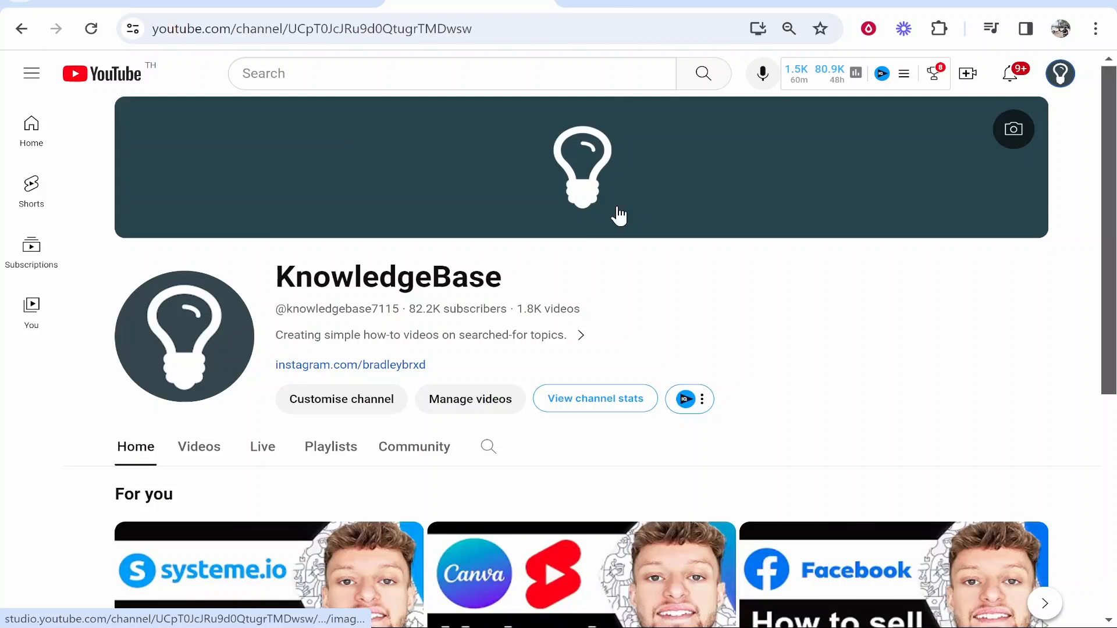
{"action": "left_click", "coordinate": [314, 28]}
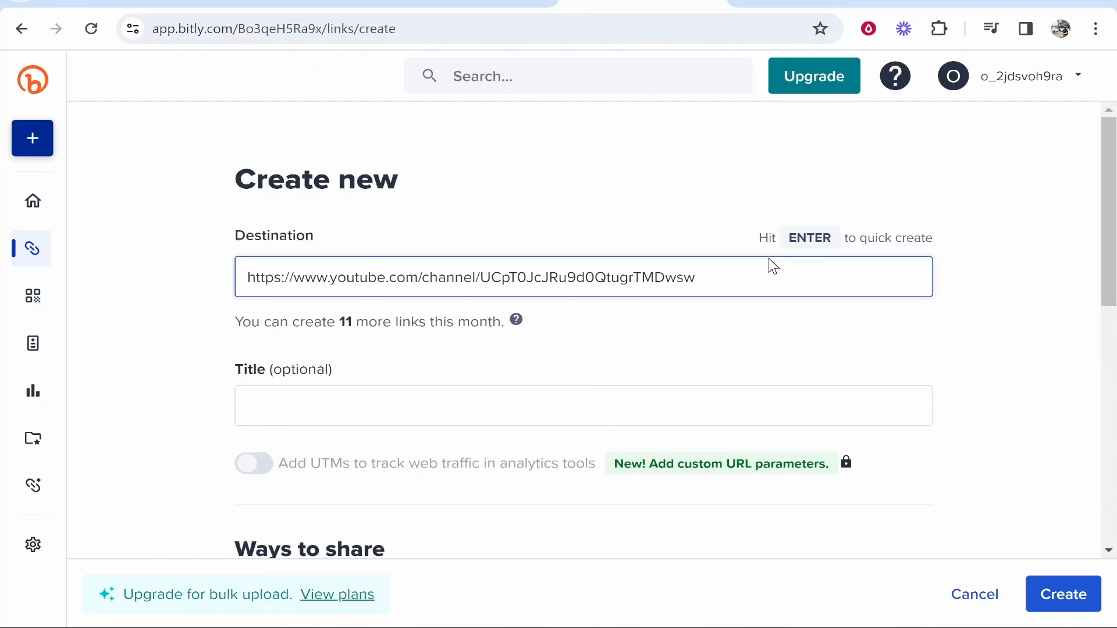
{"action": "scroll", "scroll_direction": "down", "scroll_amount": 3}
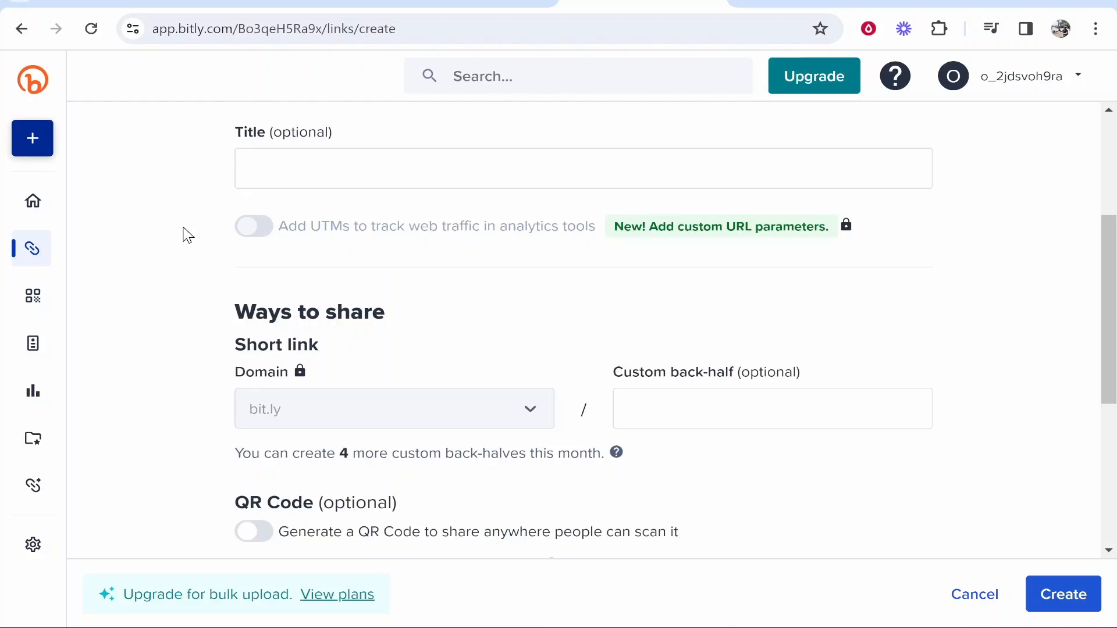
{"action": "scroll", "scroll_direction": "down", "scroll_amount": 3}
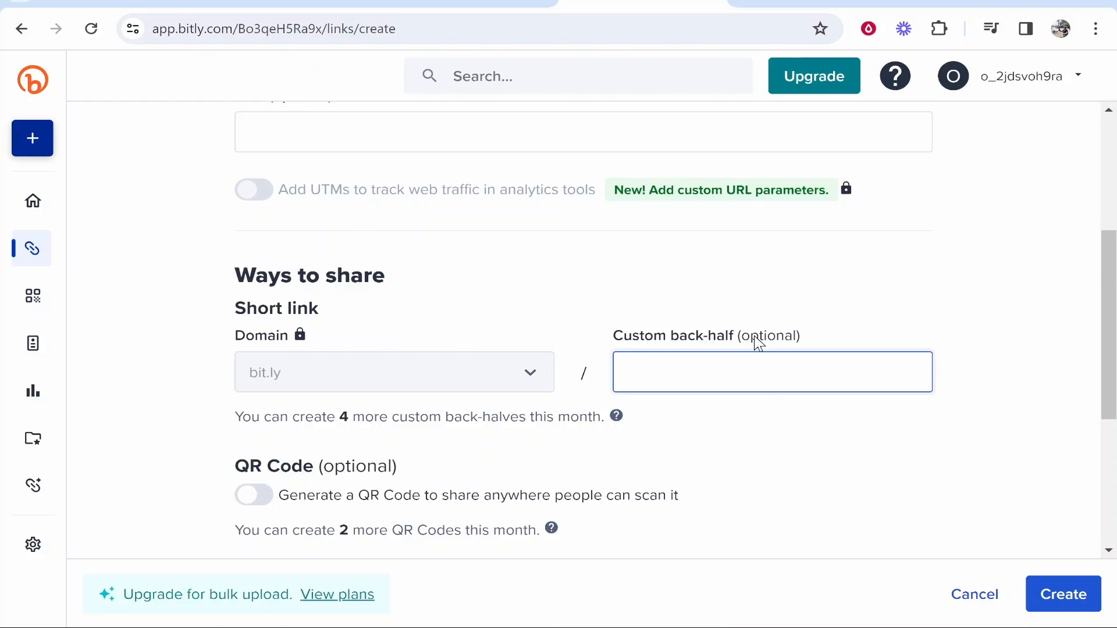
Step: Enter KBYT123 as the custom back-half and scroll down to submit
{"action": "left_click", "coordinate": [771, 371]}
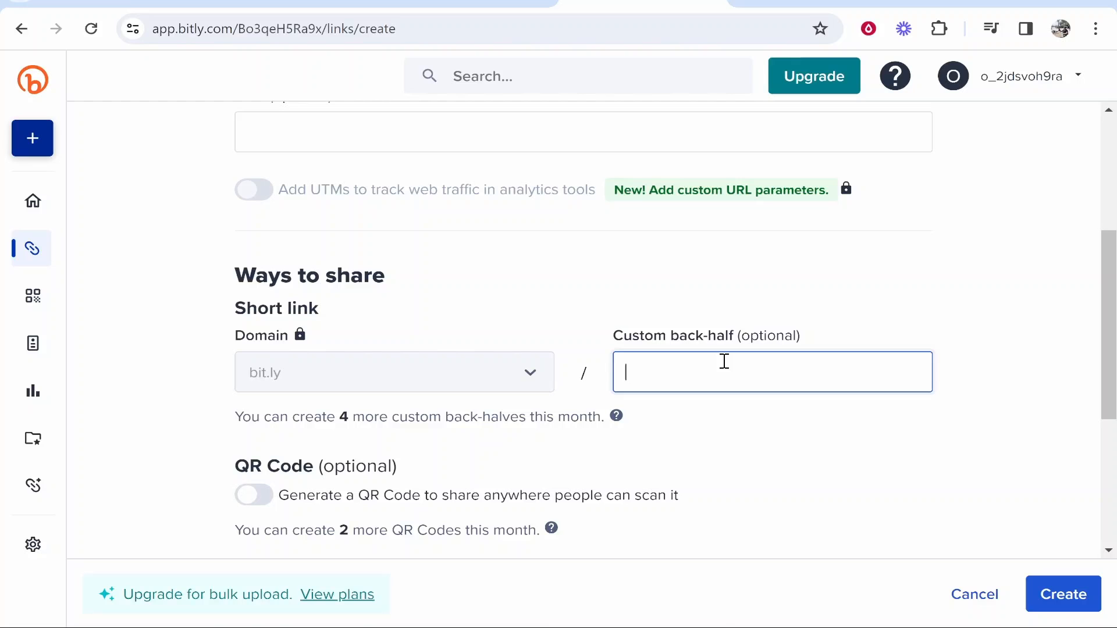
{"action": "type", "text": "KBYT"}
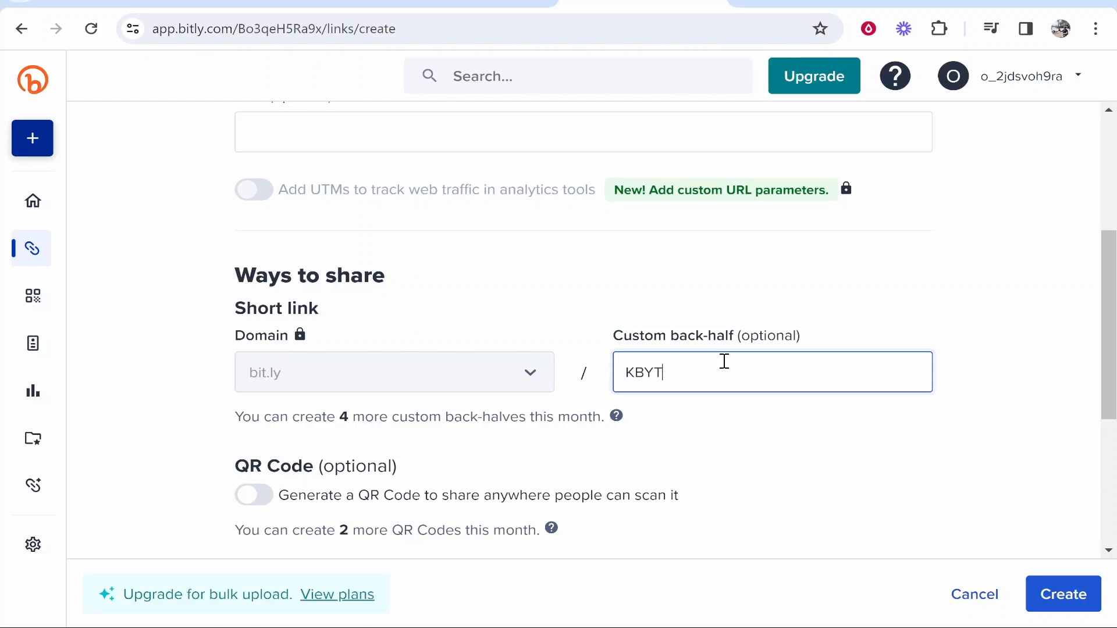
{"action": "type", "text": "123"}
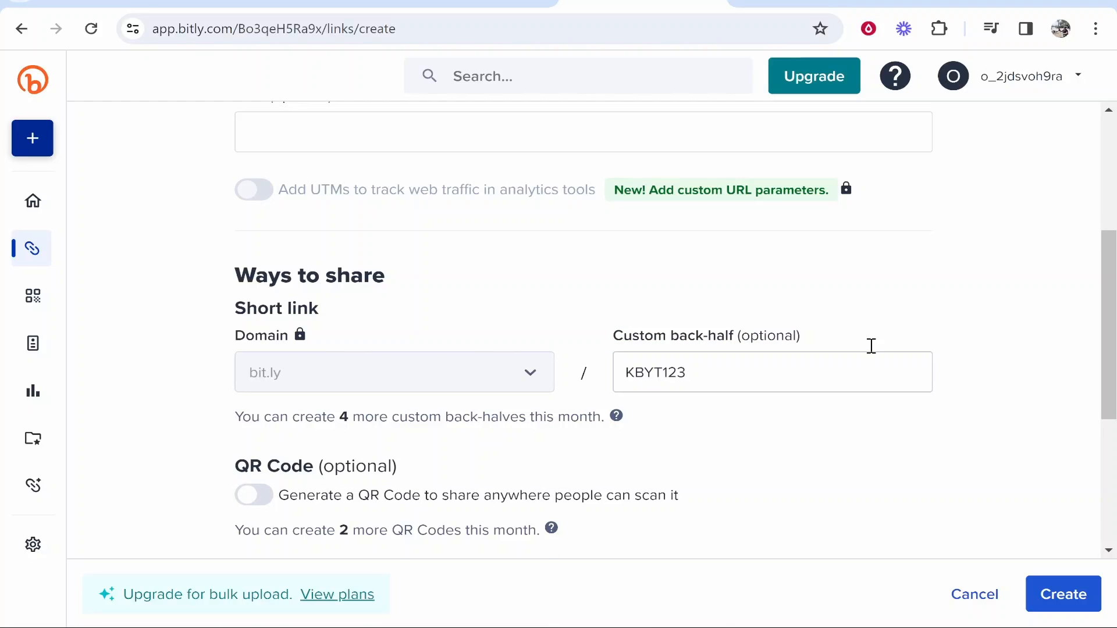
{"action": "scroll", "scroll_direction": "down", "scroll_amount": 3}
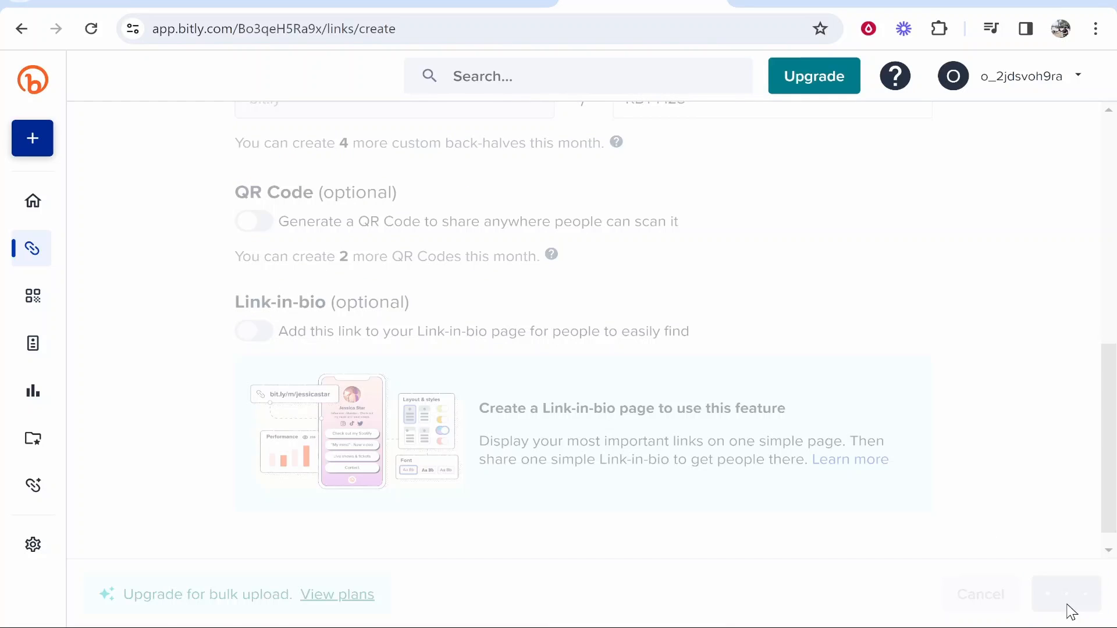
Step: Follow 'View the existing link here' to the KnowledgeBase - YouTube link details
{"action": "scroll", "scroll_direction": "up", "scroll_amount": 3}
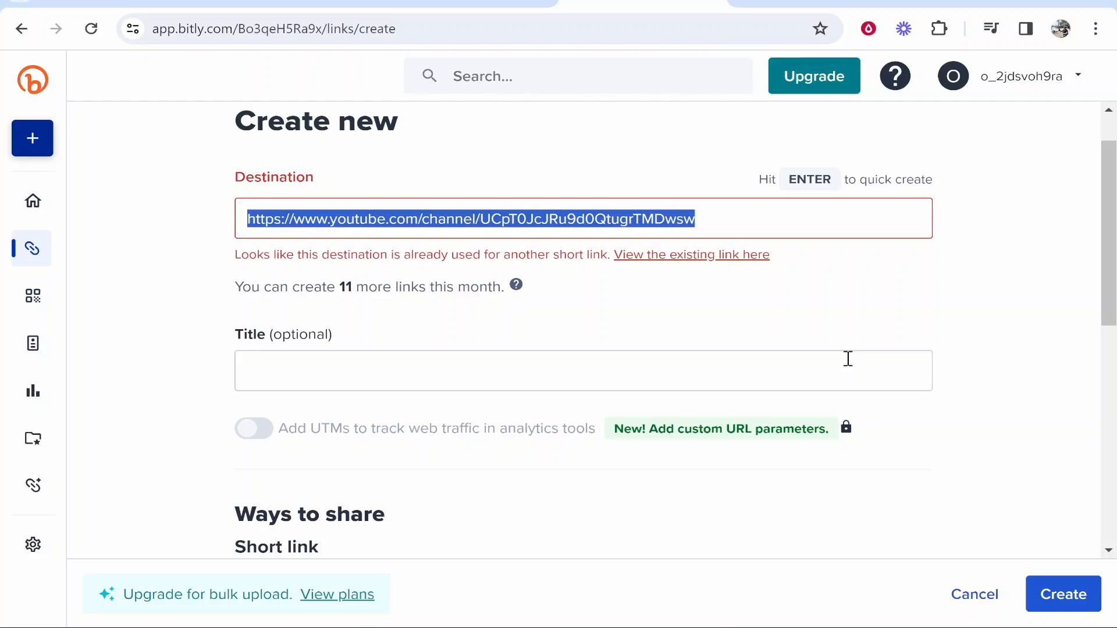
{"action": "left_click", "coordinate": [1062, 594]}
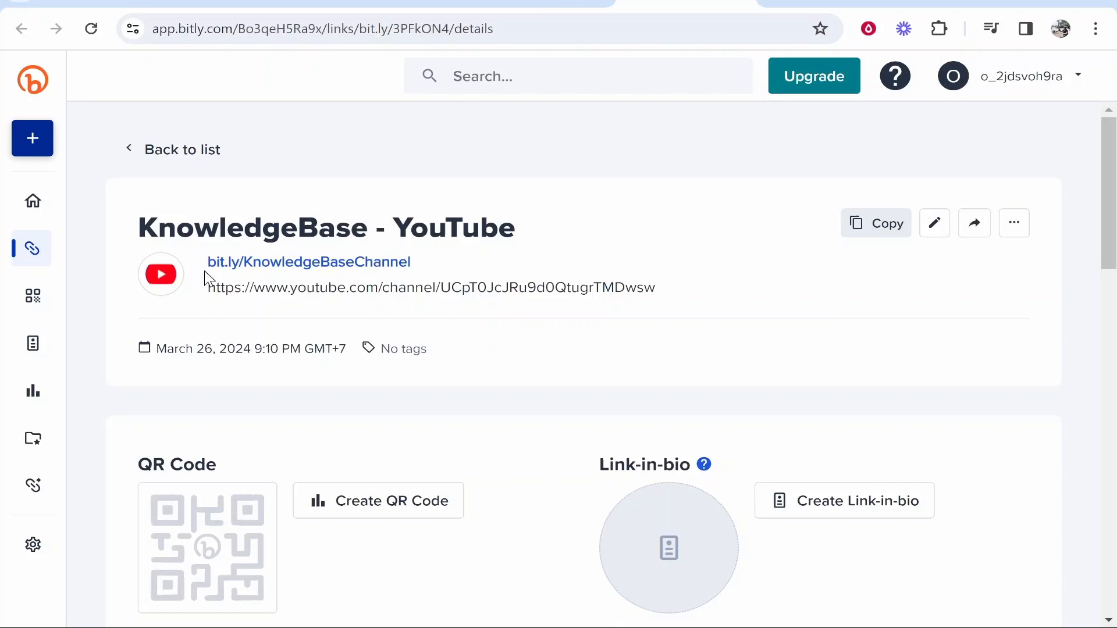
{"action": "double_click", "coordinate": [308, 261]}
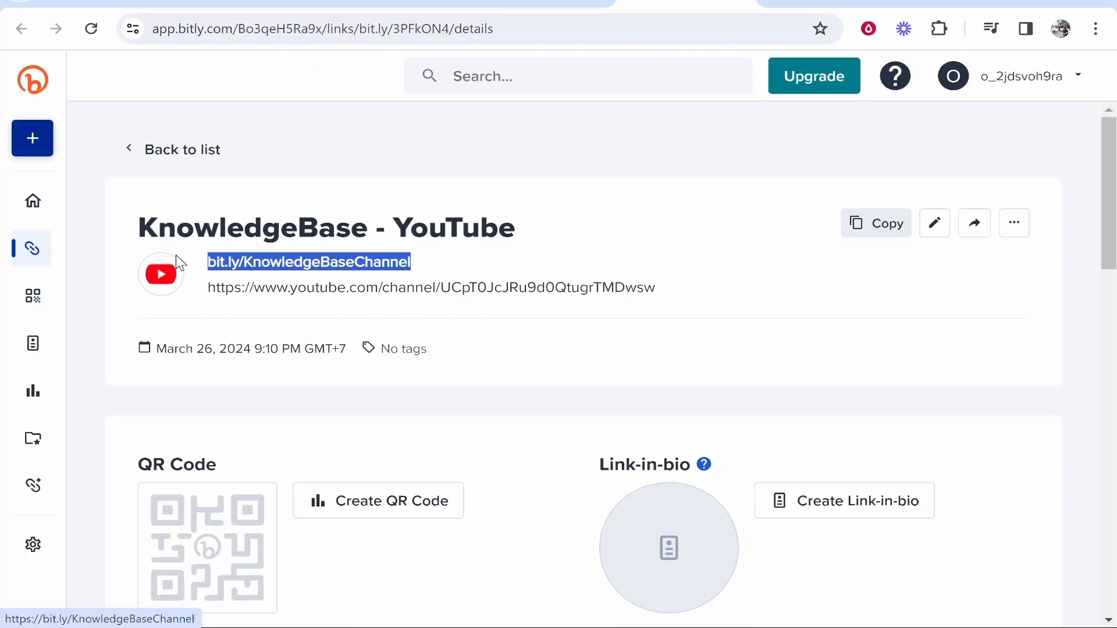
{"action": "mouse_move", "coordinate": [409, 266]}
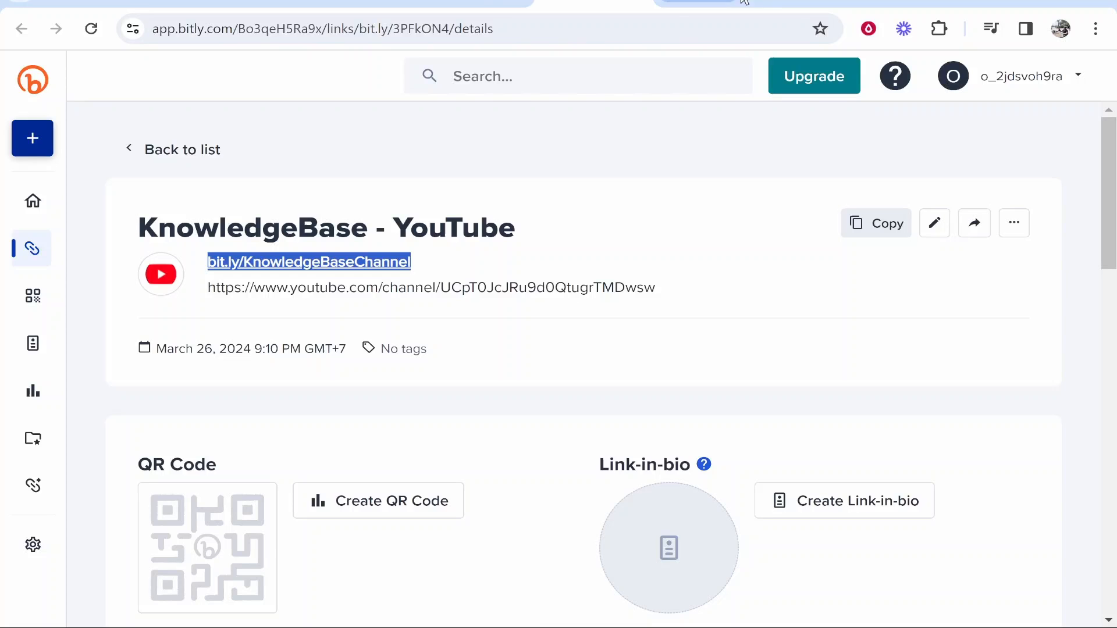
{"action": "mouse_move", "coordinate": [32, 295]}
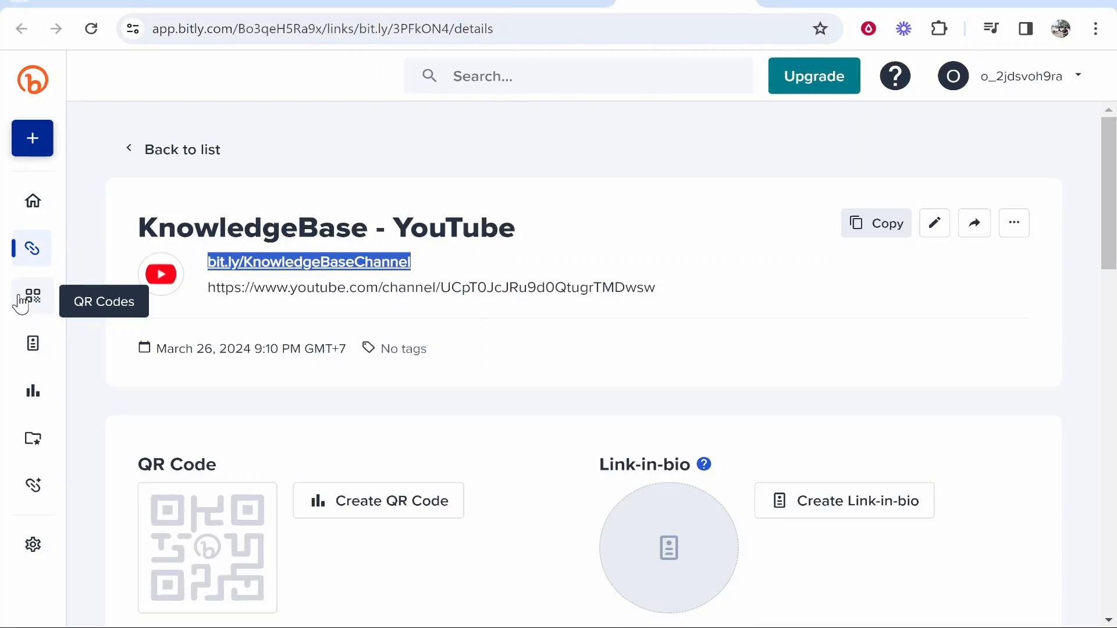
Step: Start a new QR Code and select the YouTube channel URL as its destination
{"action": "left_click", "coordinate": [32, 296]}
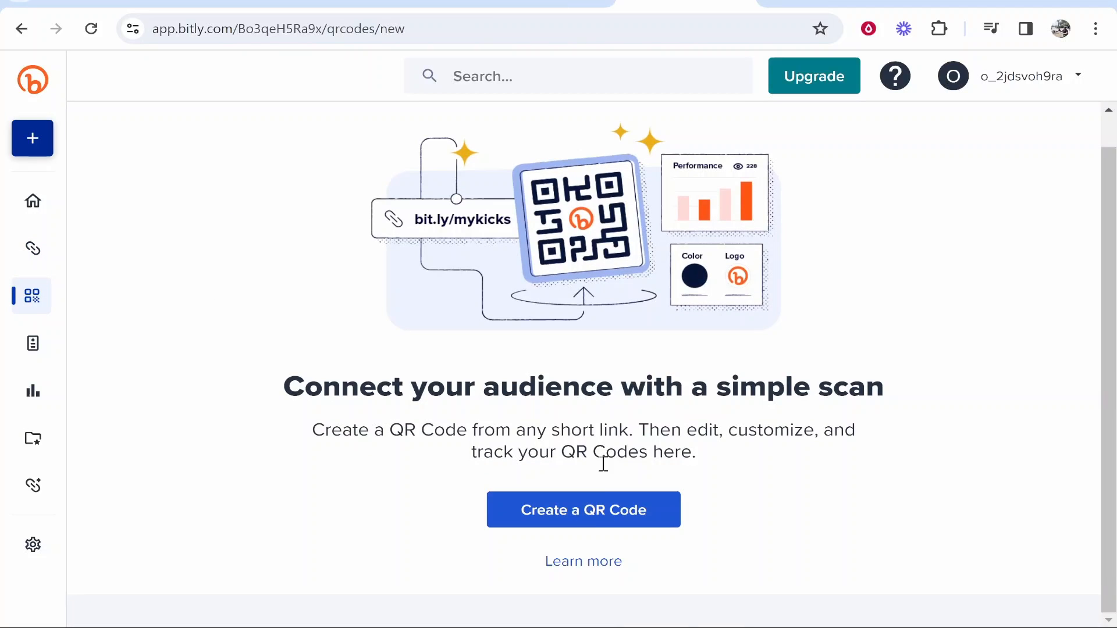
{"action": "left_click", "coordinate": [583, 509]}
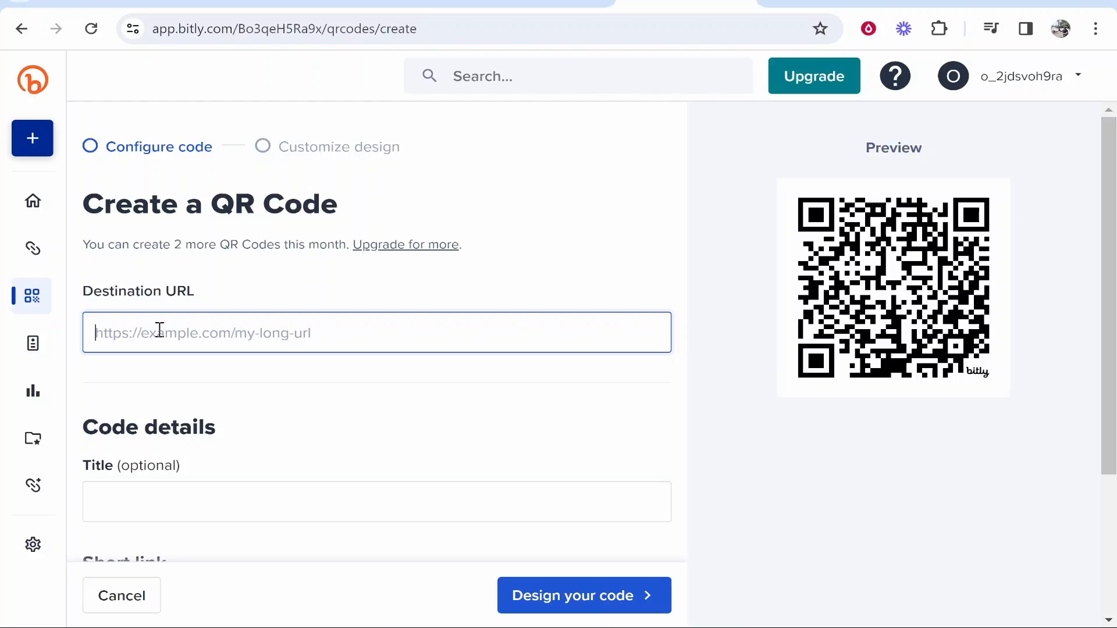
{"action": "mouse_move", "coordinate": [470, 173]}
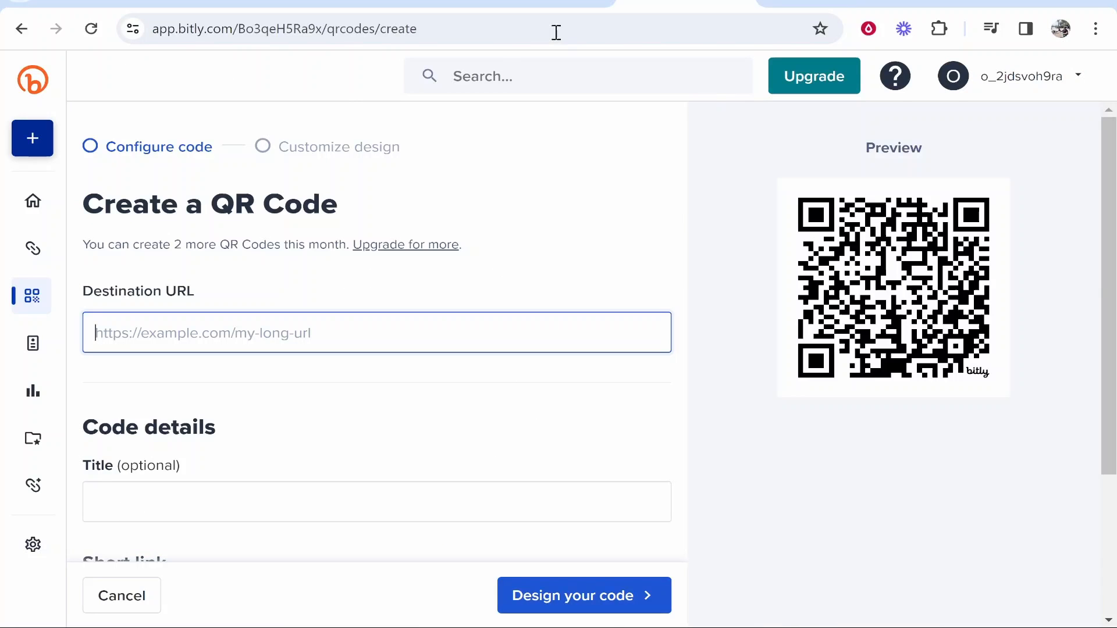
{"action": "left_click", "coordinate": [32, 248]}
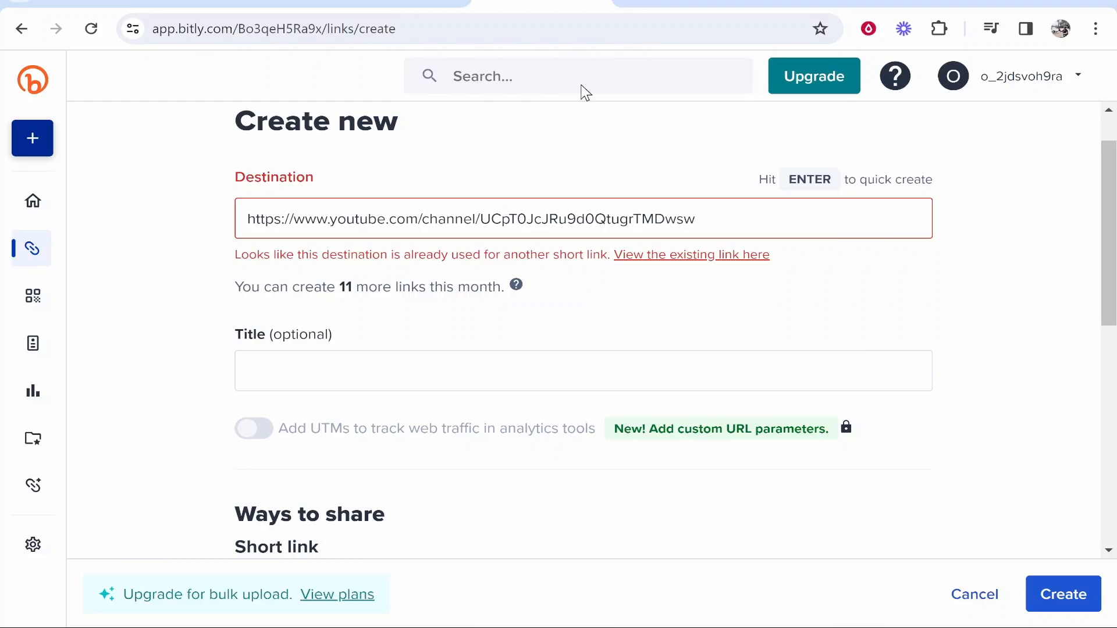
{"action": "left_click", "coordinate": [32, 295]}
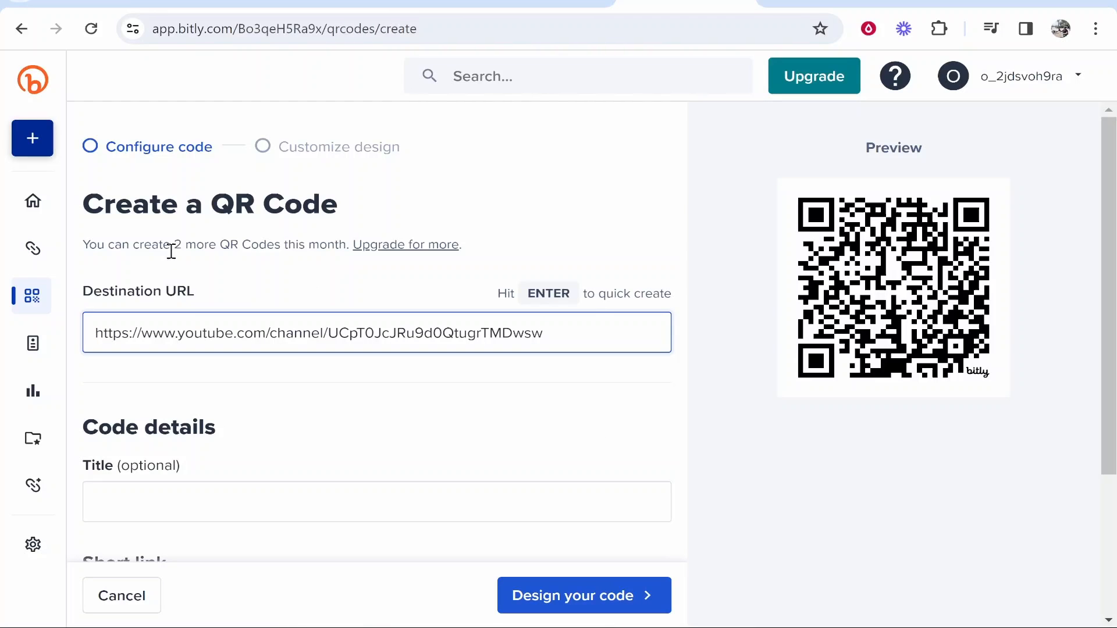
{"action": "triple_click", "coordinate": [377, 333]}
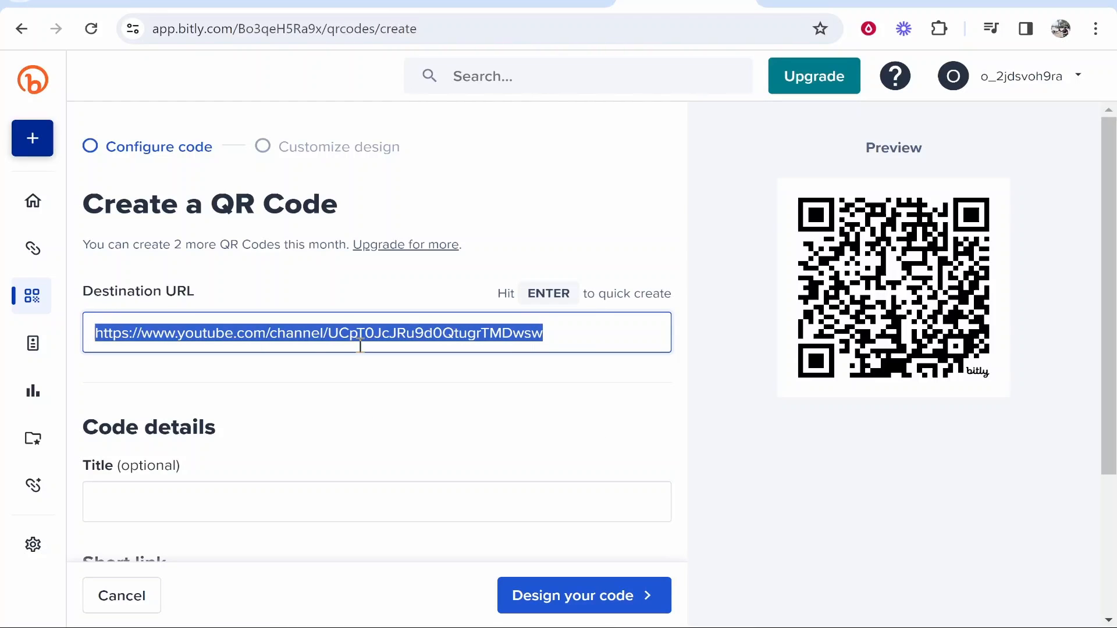
Step: Generate the QR code for bit.ly/KnowledgeBaseChannel, dismiss the popup, and go to Link-in-bio
{"action": "scroll", "scroll_direction": "down", "scroll_amount": 3}
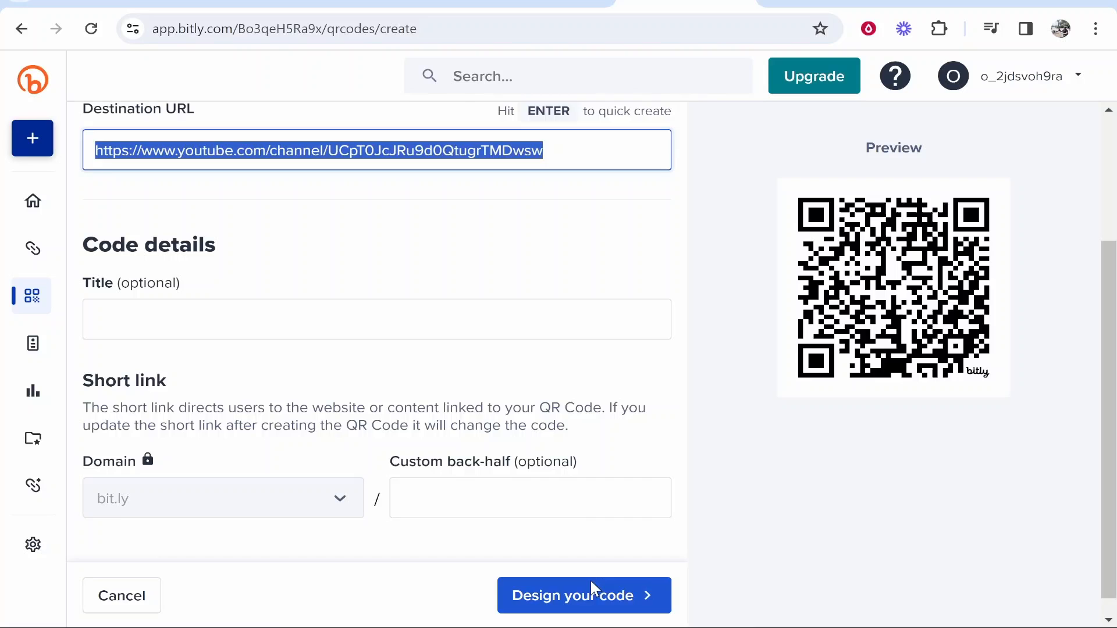
{"action": "left_click", "coordinate": [583, 596]}
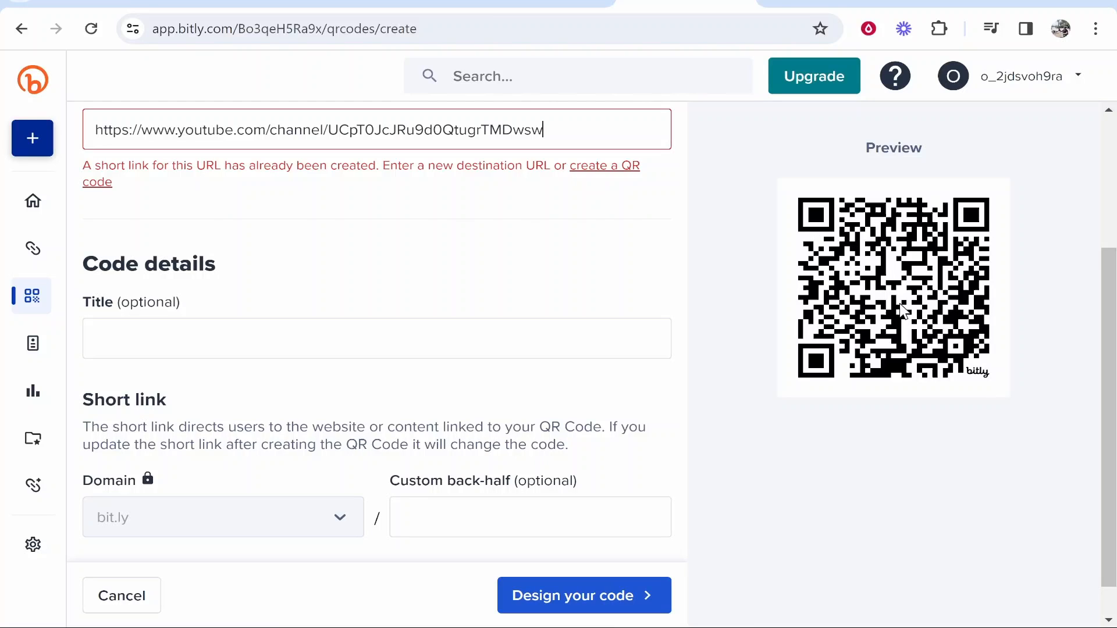
{"action": "left_click", "coordinate": [584, 595]}
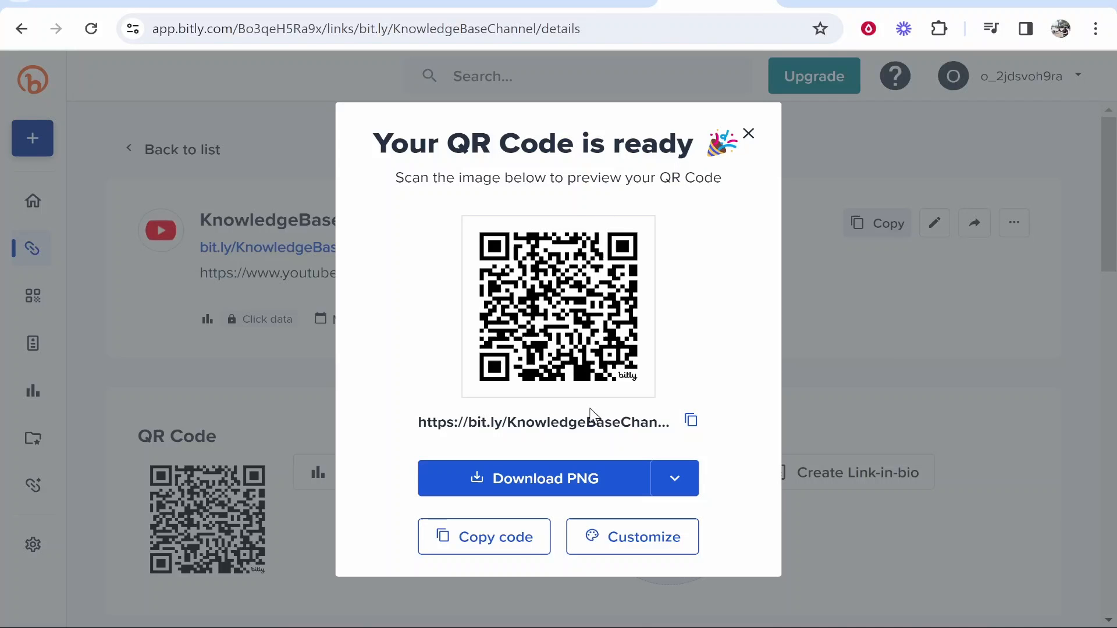
{"action": "left_click", "coordinate": [749, 134]}
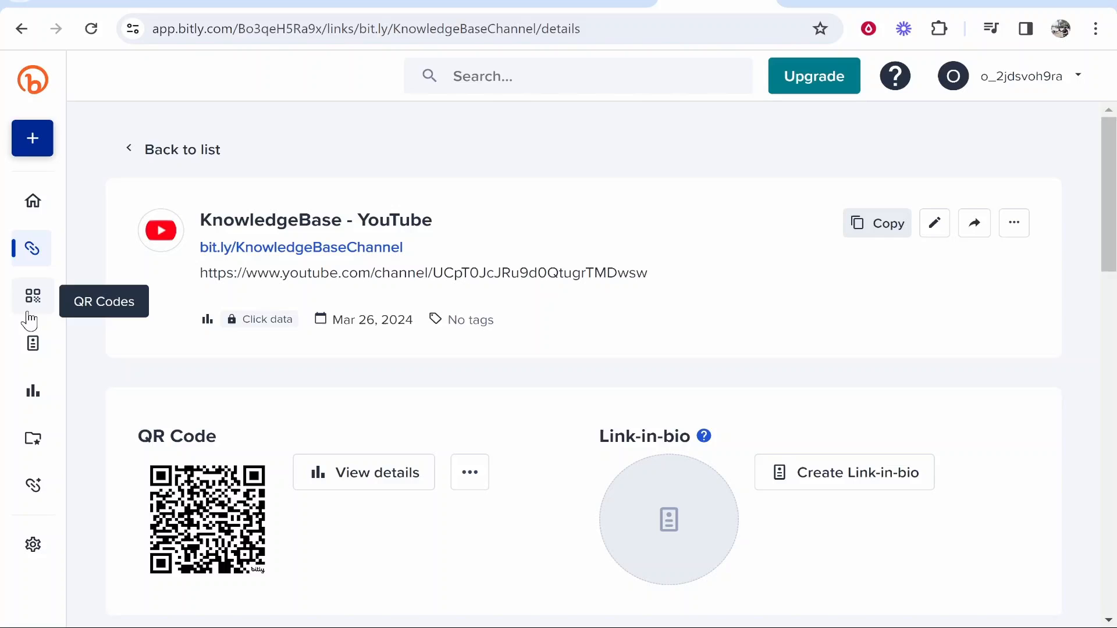
{"action": "mouse_move", "coordinate": [32, 344]}
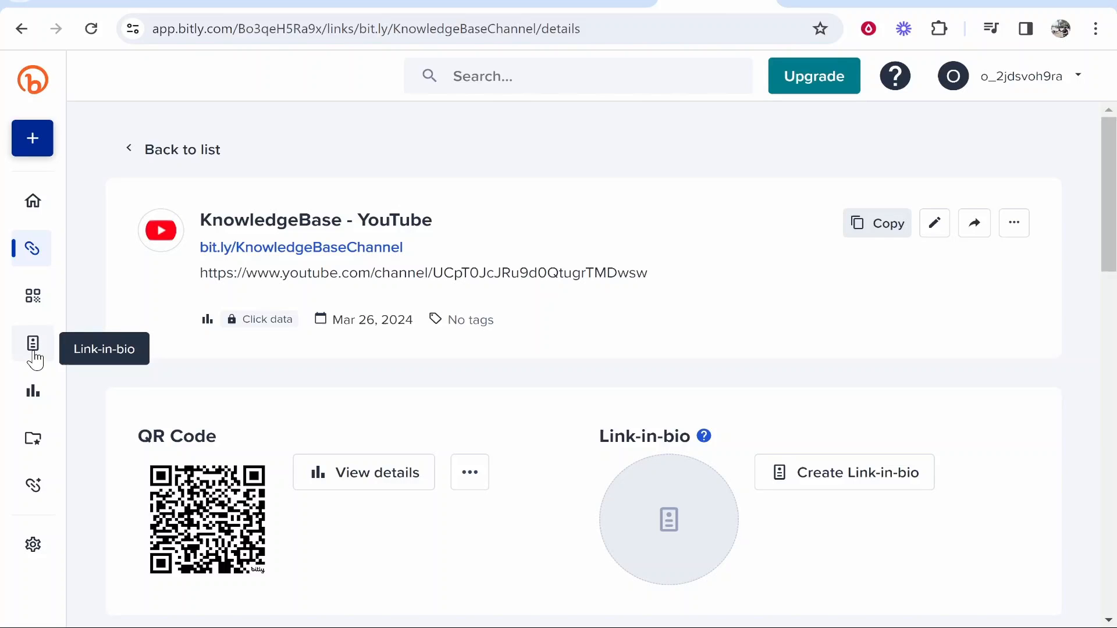
{"action": "left_click", "coordinate": [32, 343]}
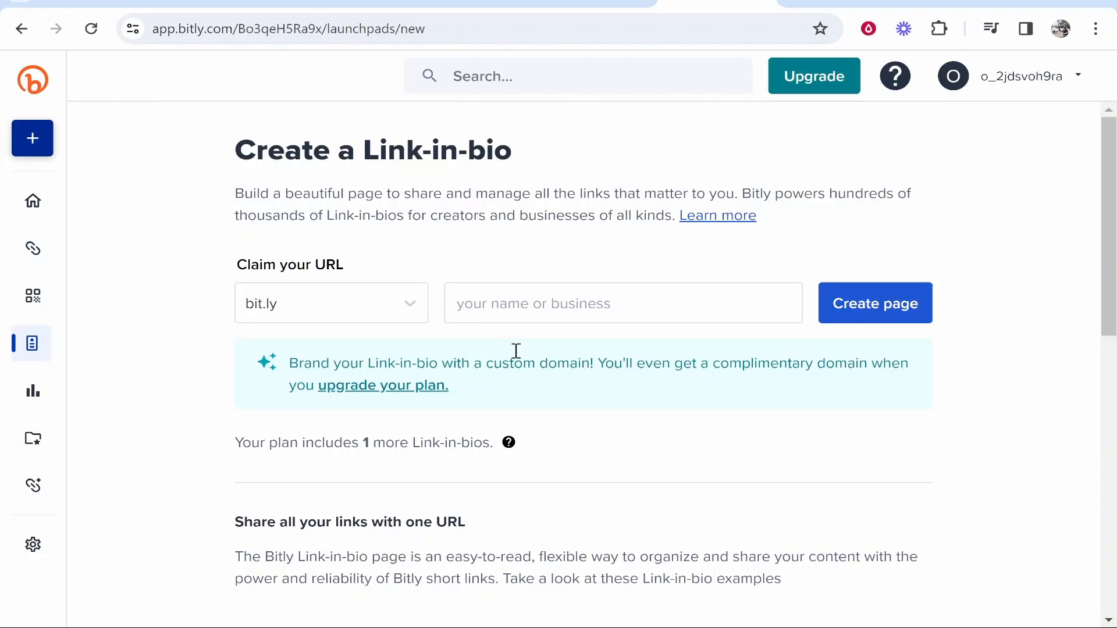